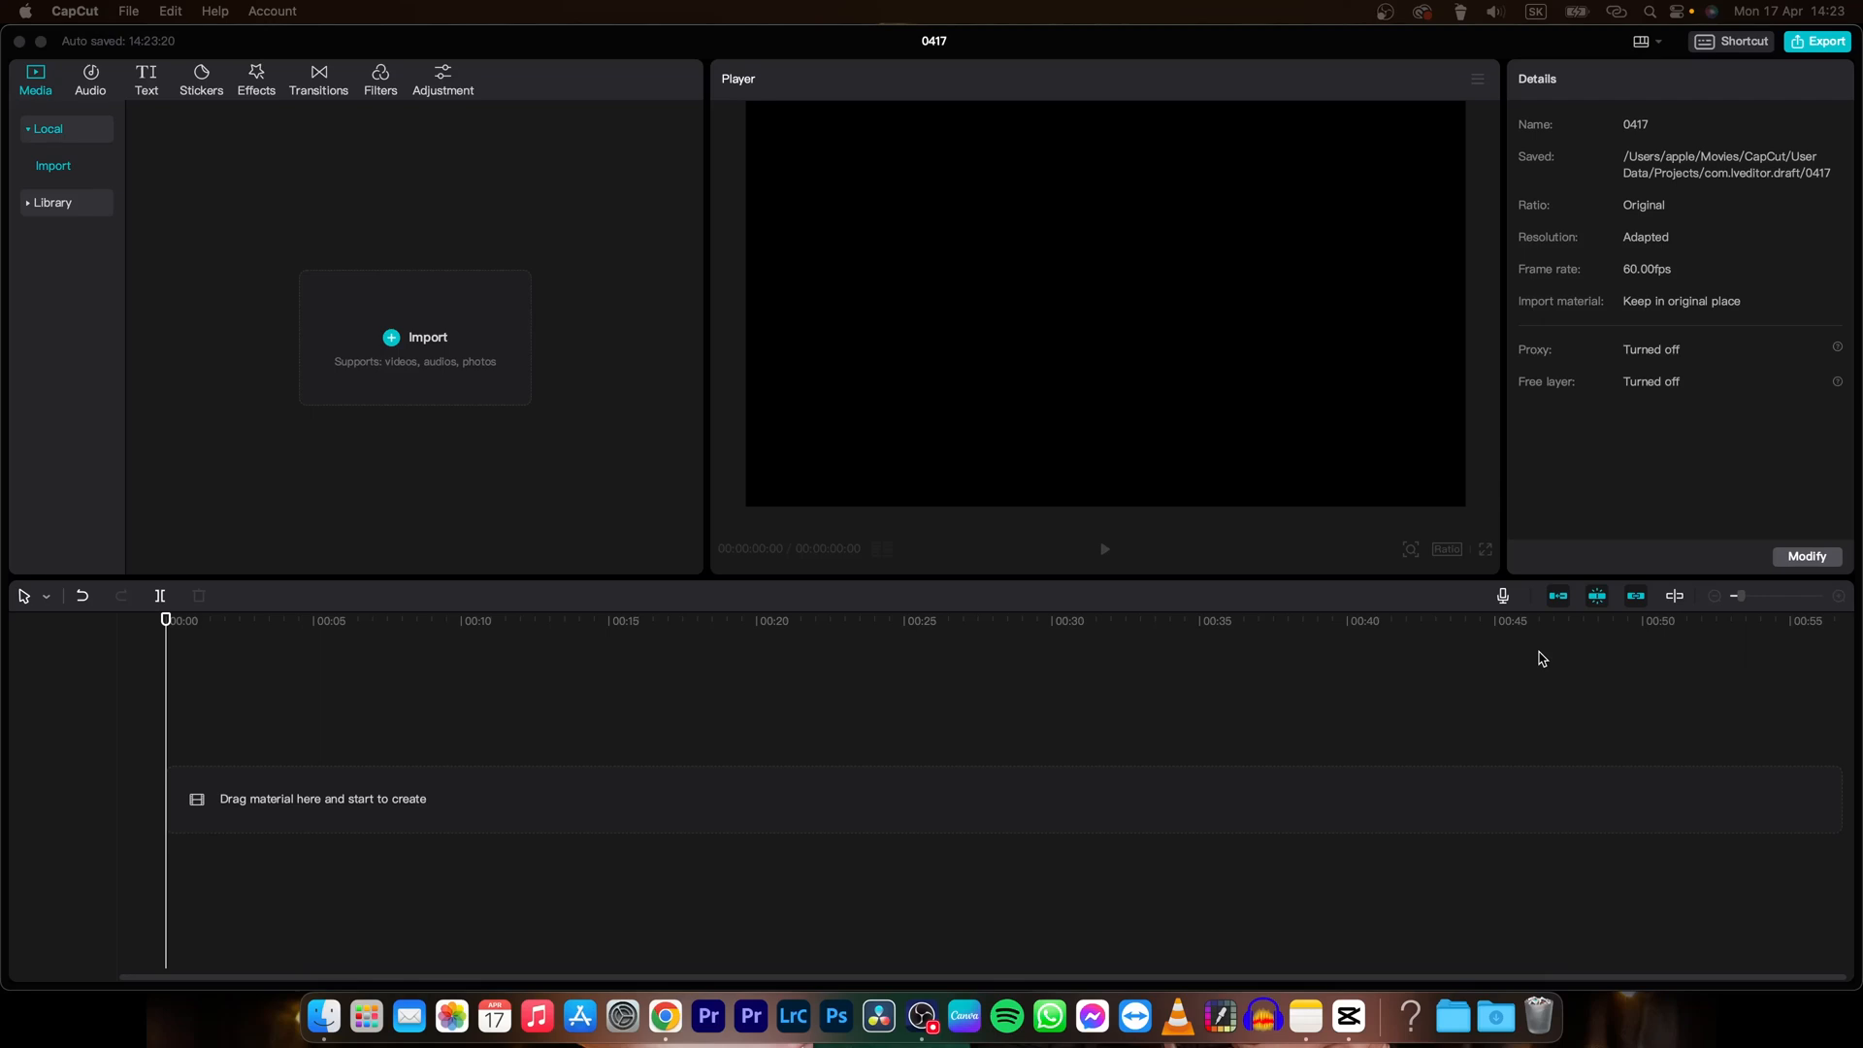
{"action": "mouse_move", "coordinate": [1378, 699]}
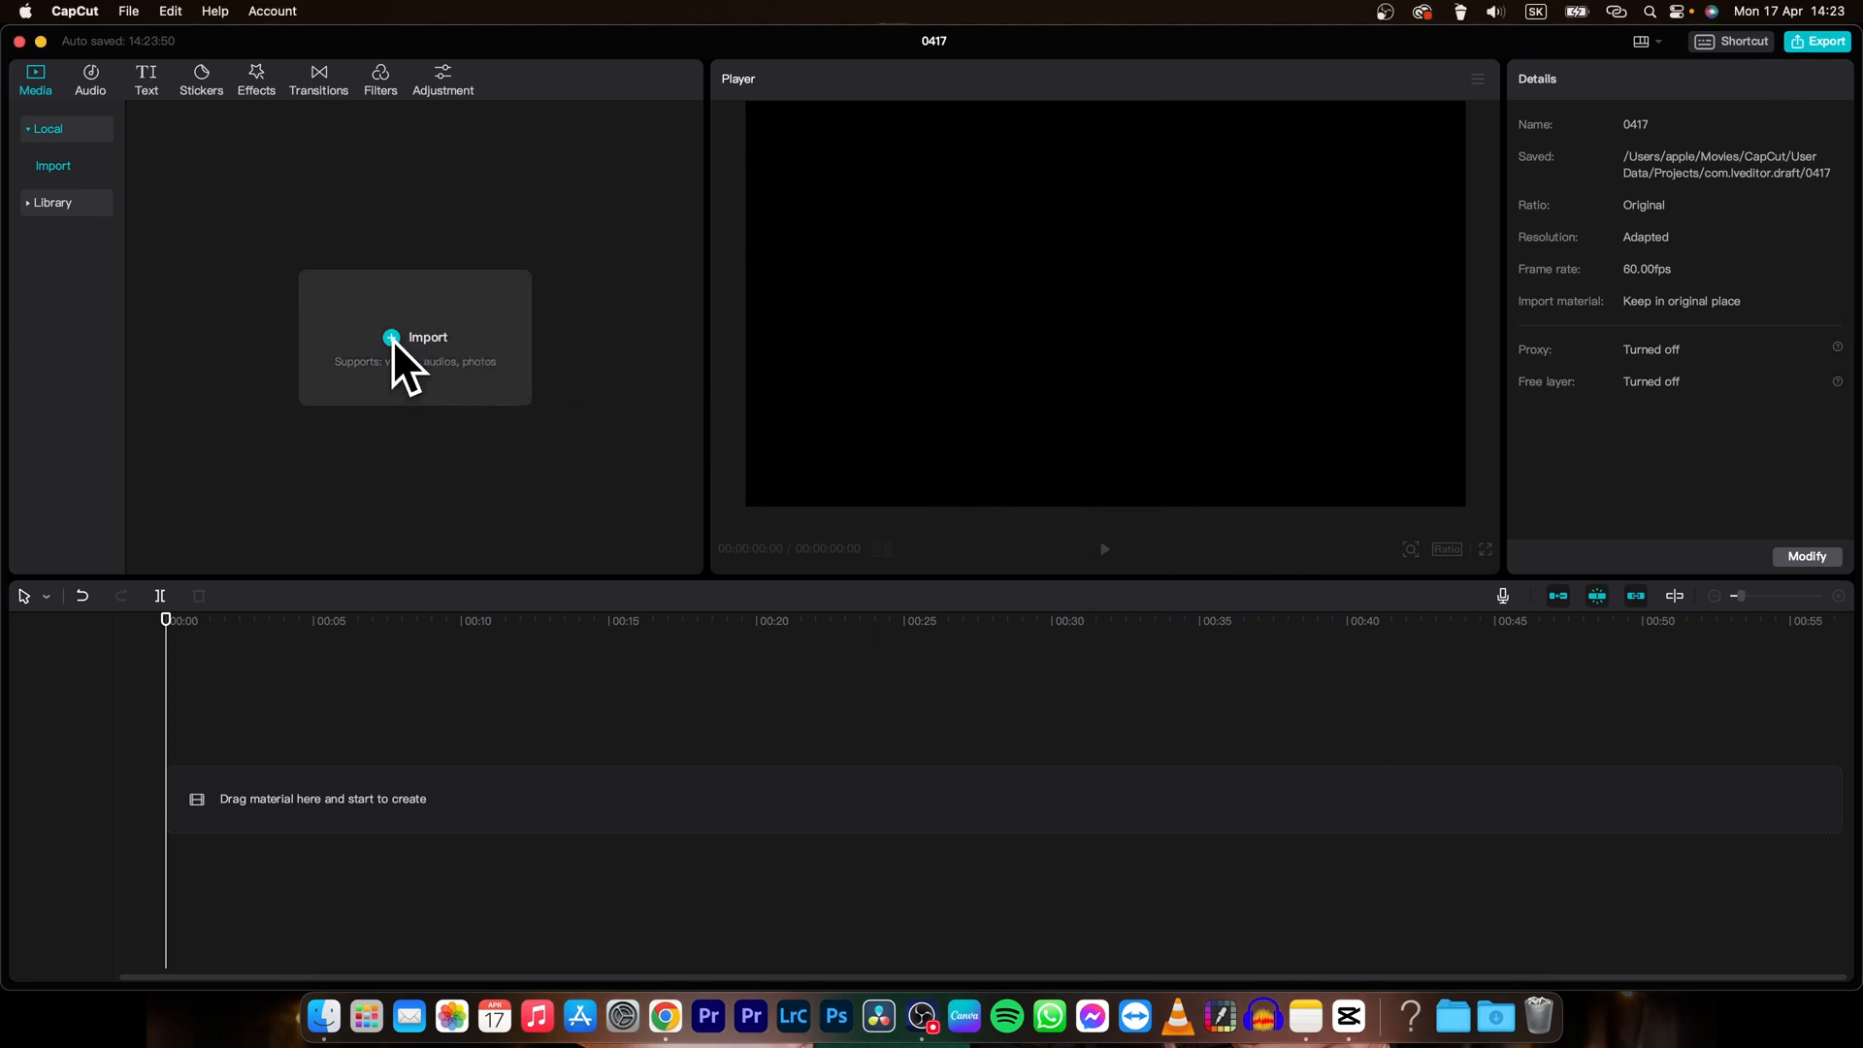
Step: Import Red Fashion Autumn Sale Video.mp4 and place it on the timeline
{"action": "left_click", "coordinate": [415, 338]}
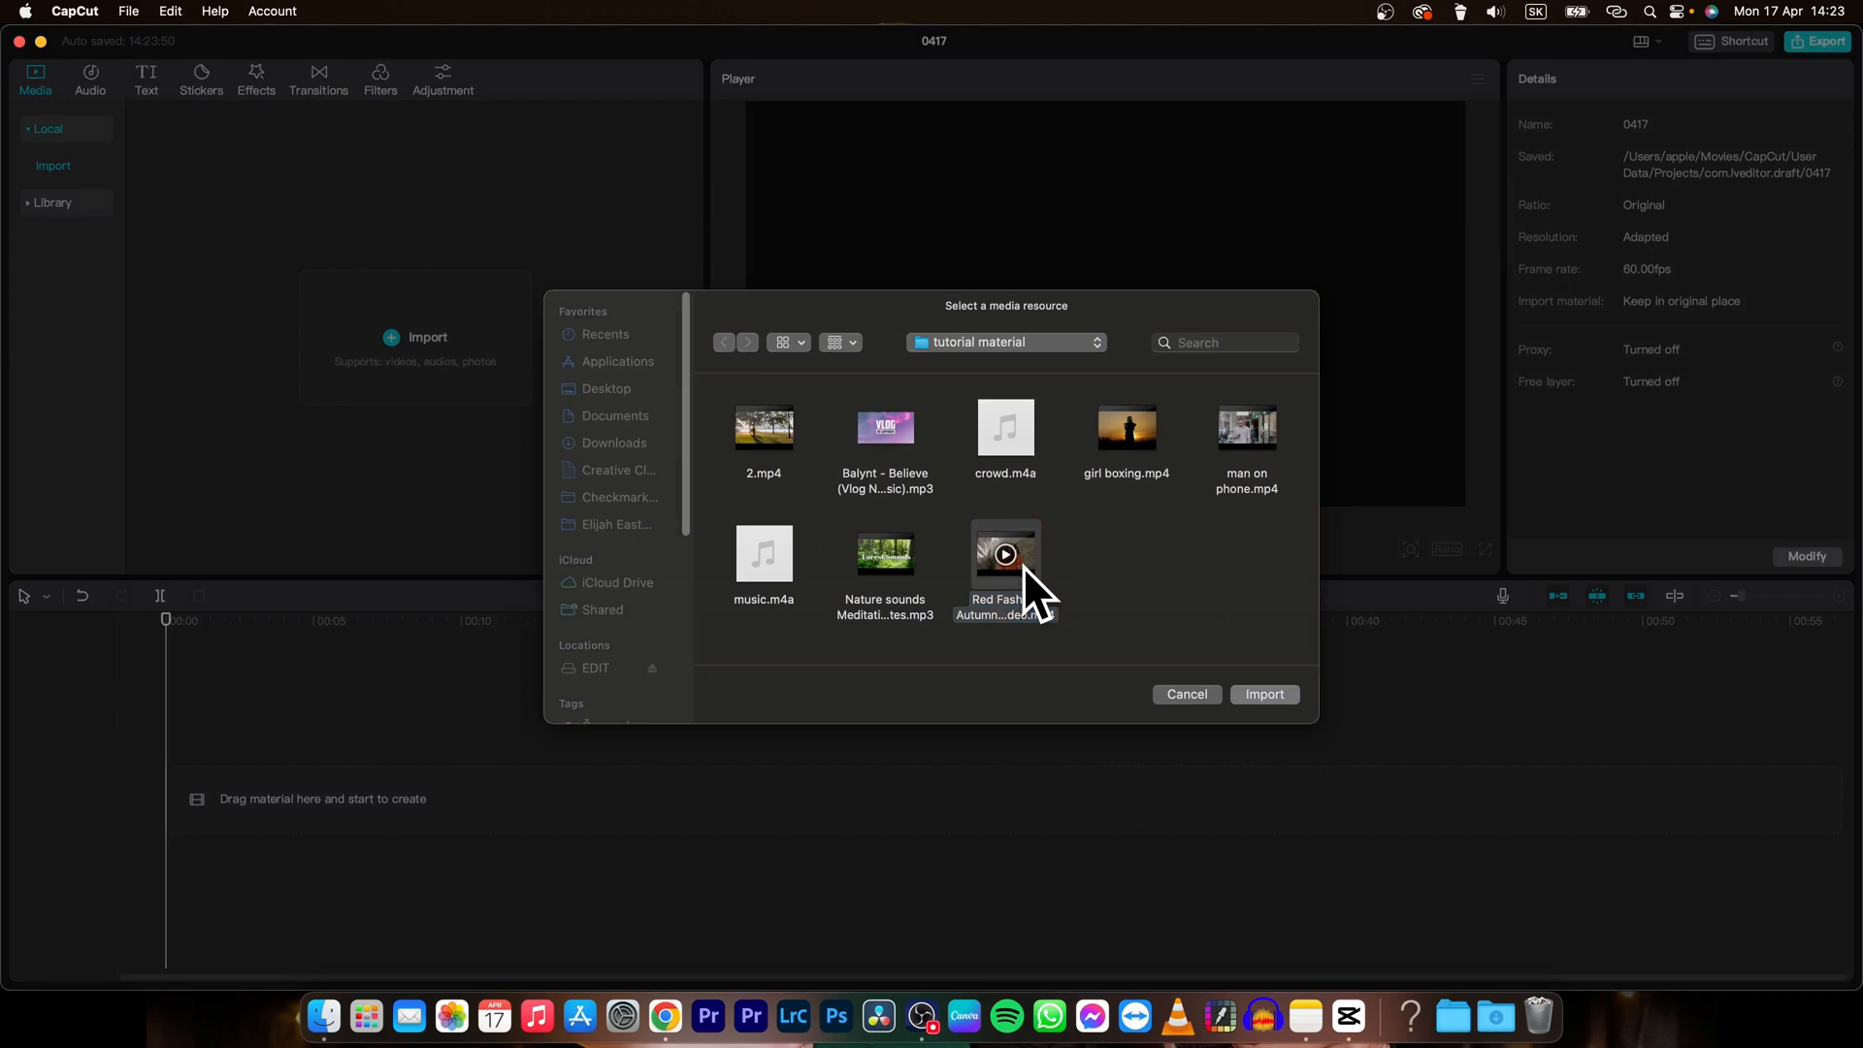
{"action": "left_click", "coordinate": [1265, 692]}
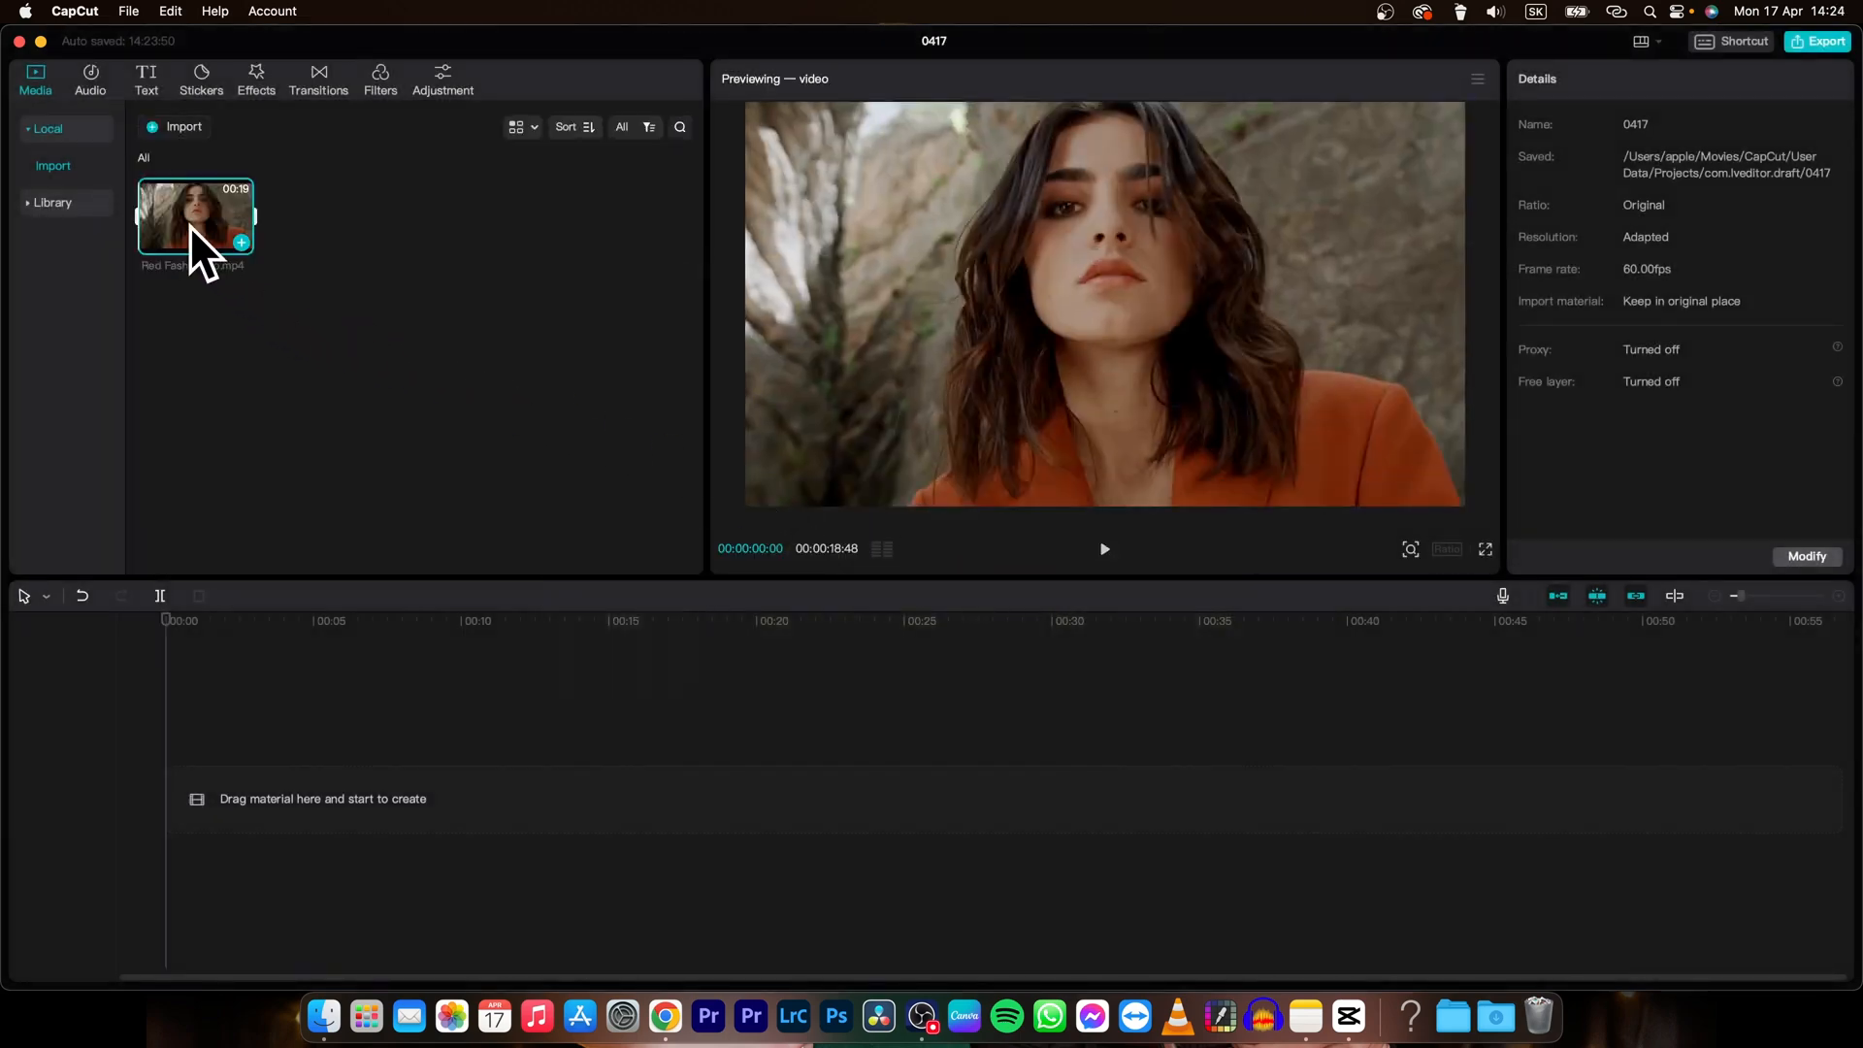
{"action": "left_click_drag", "start_coordinate": [196, 213], "coordinate": [441, 796]}
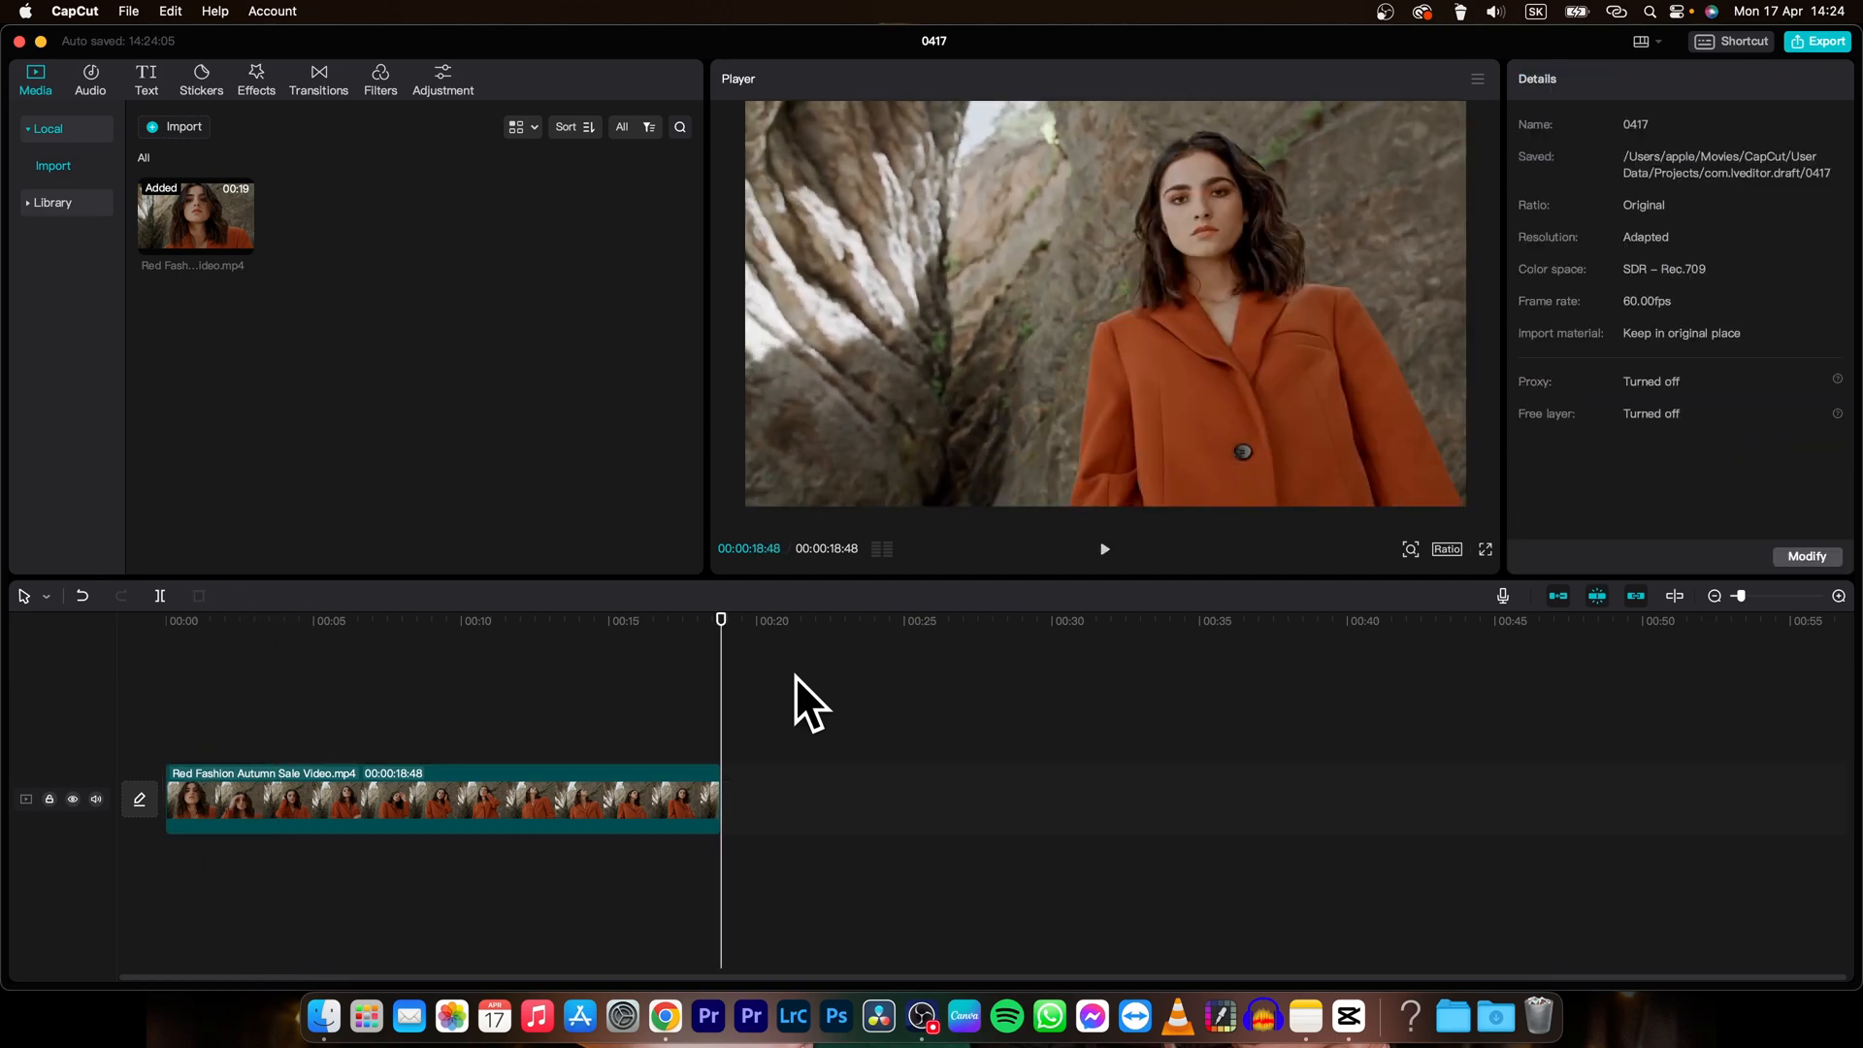
Step: Switch the canvas ratio to 4:3, then to 9:16 portrait with the wide clip inside
{"action": "left_click", "coordinate": [626, 621]}
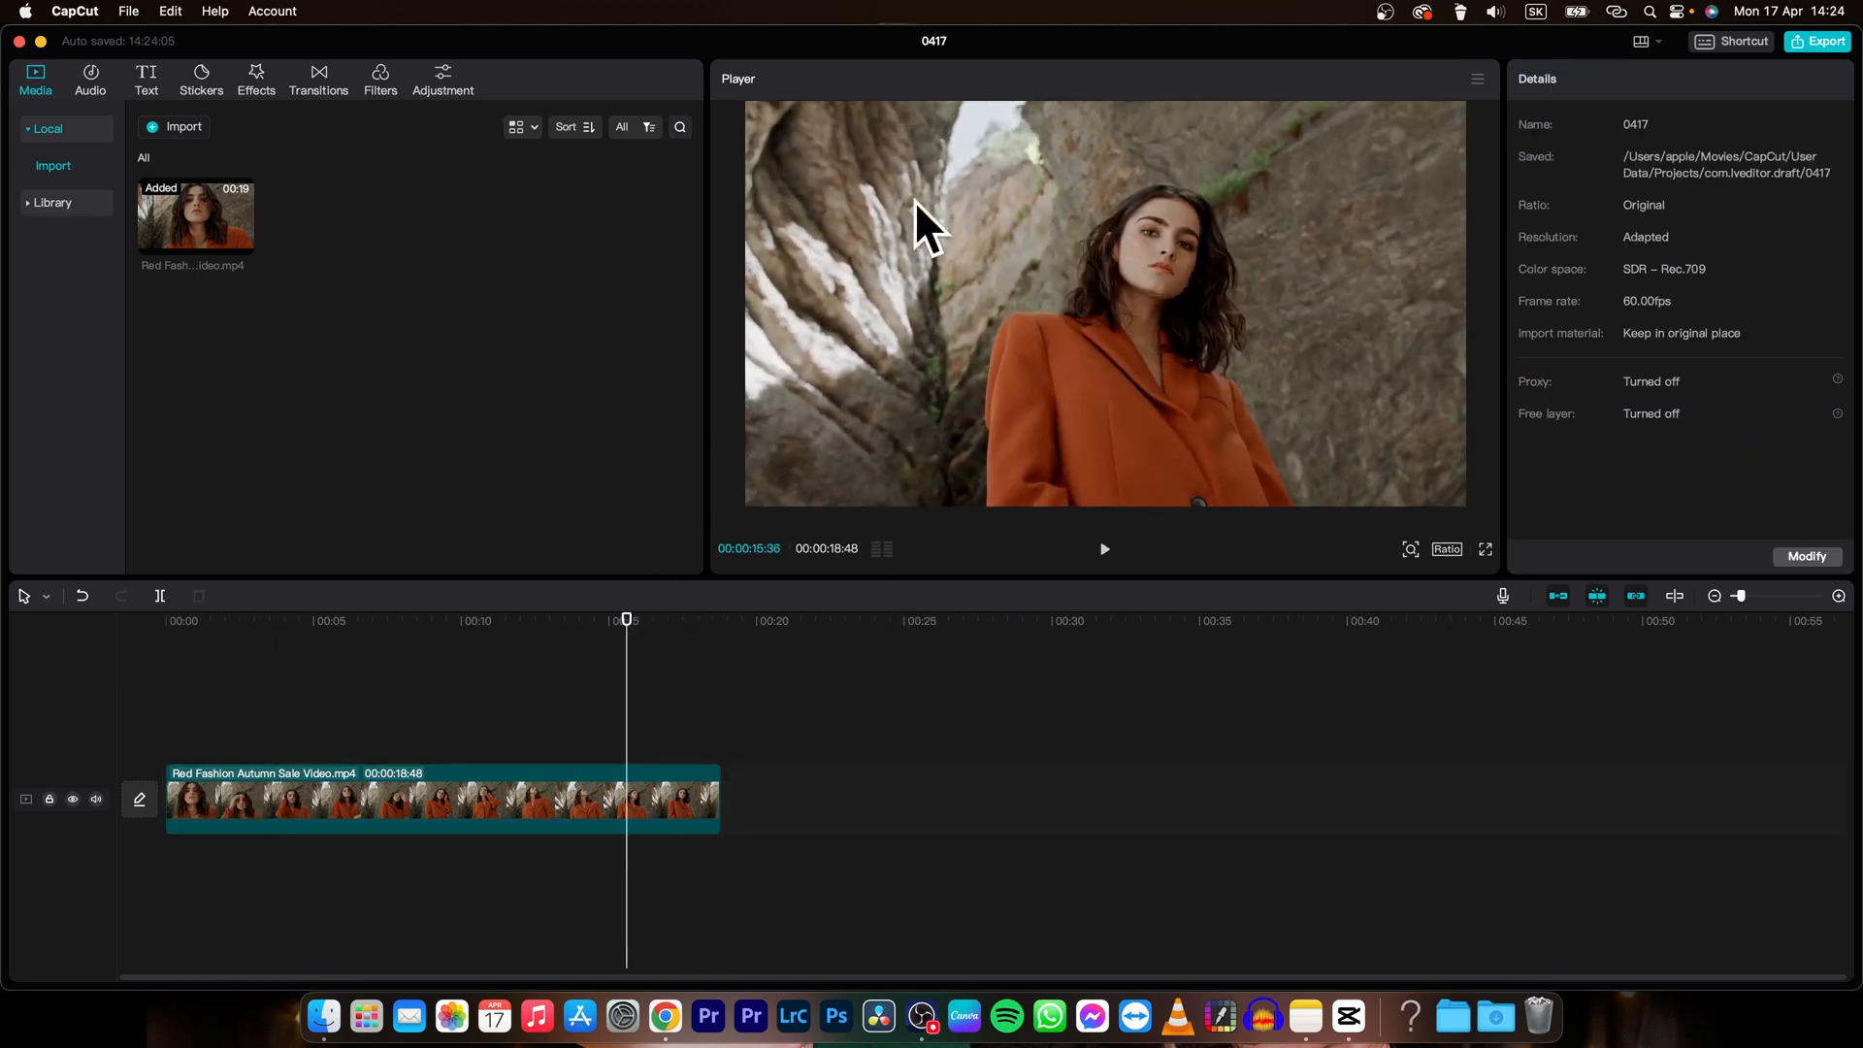
{"action": "mouse_move", "coordinate": [1422, 204]}
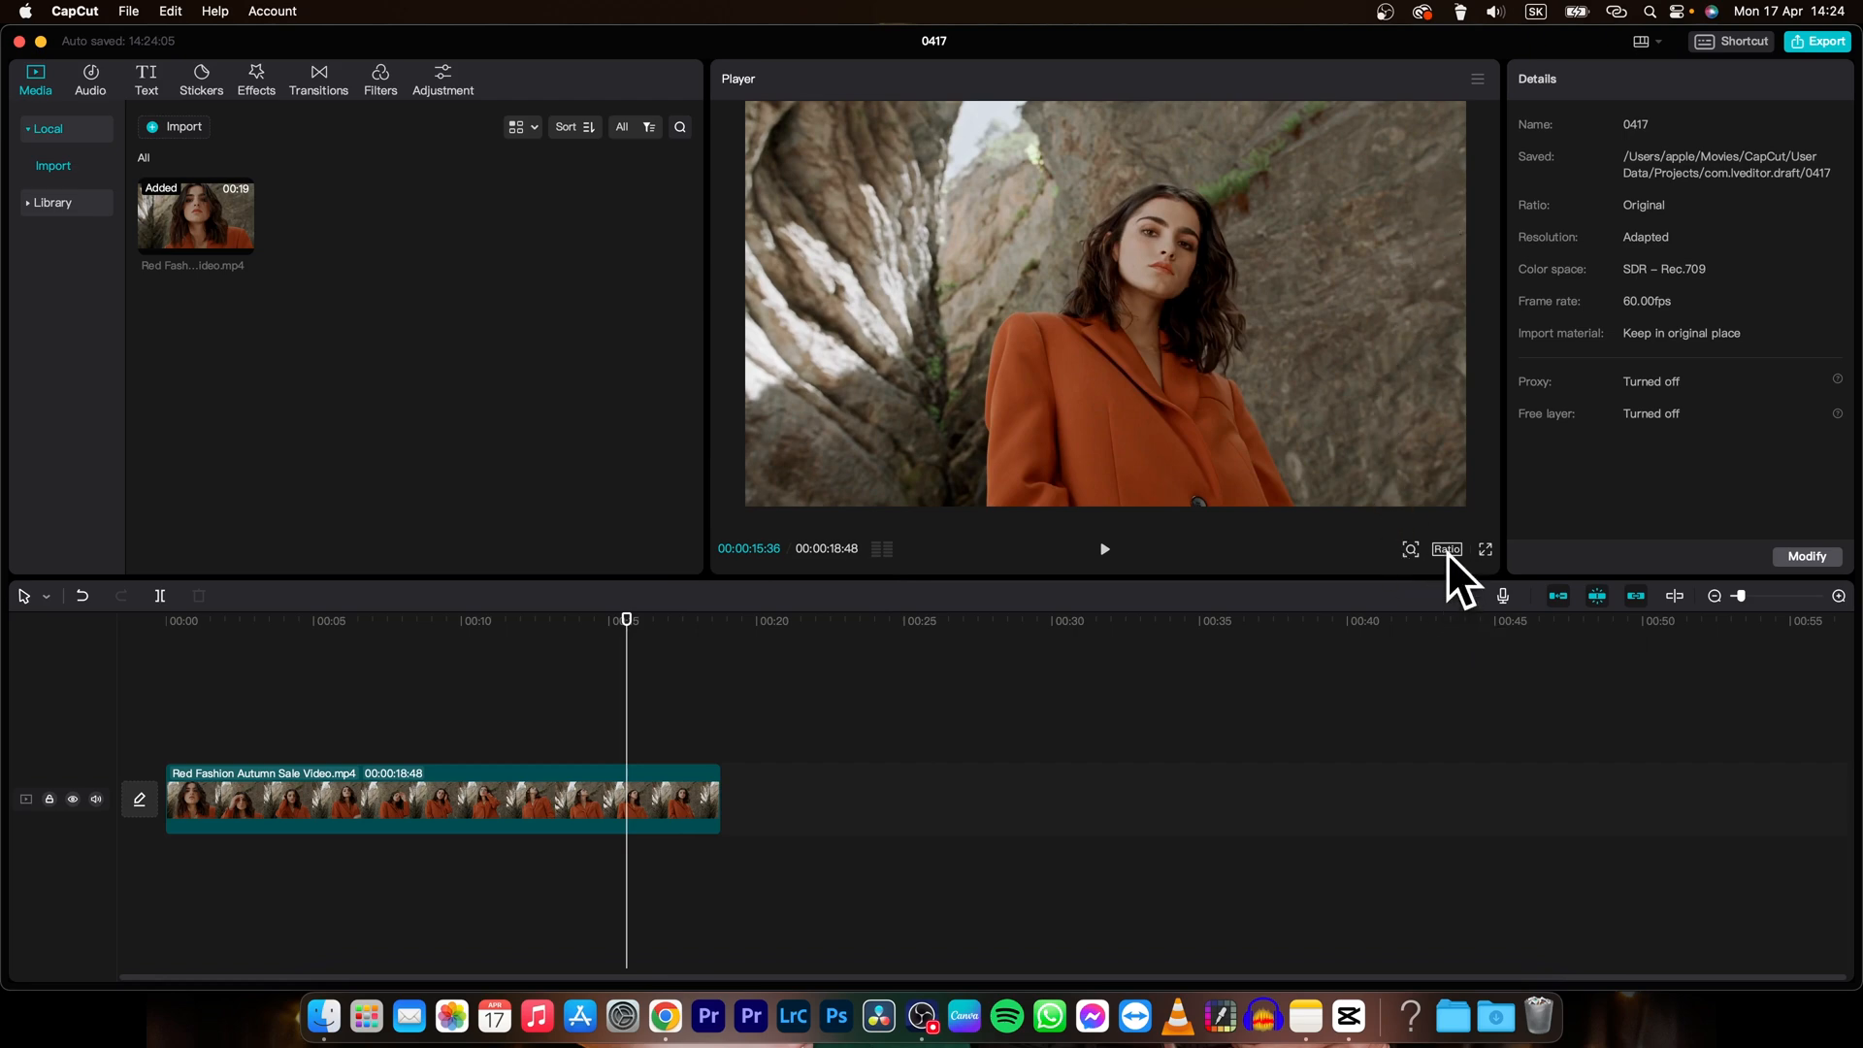
{"action": "left_click", "coordinate": [1445, 549]}
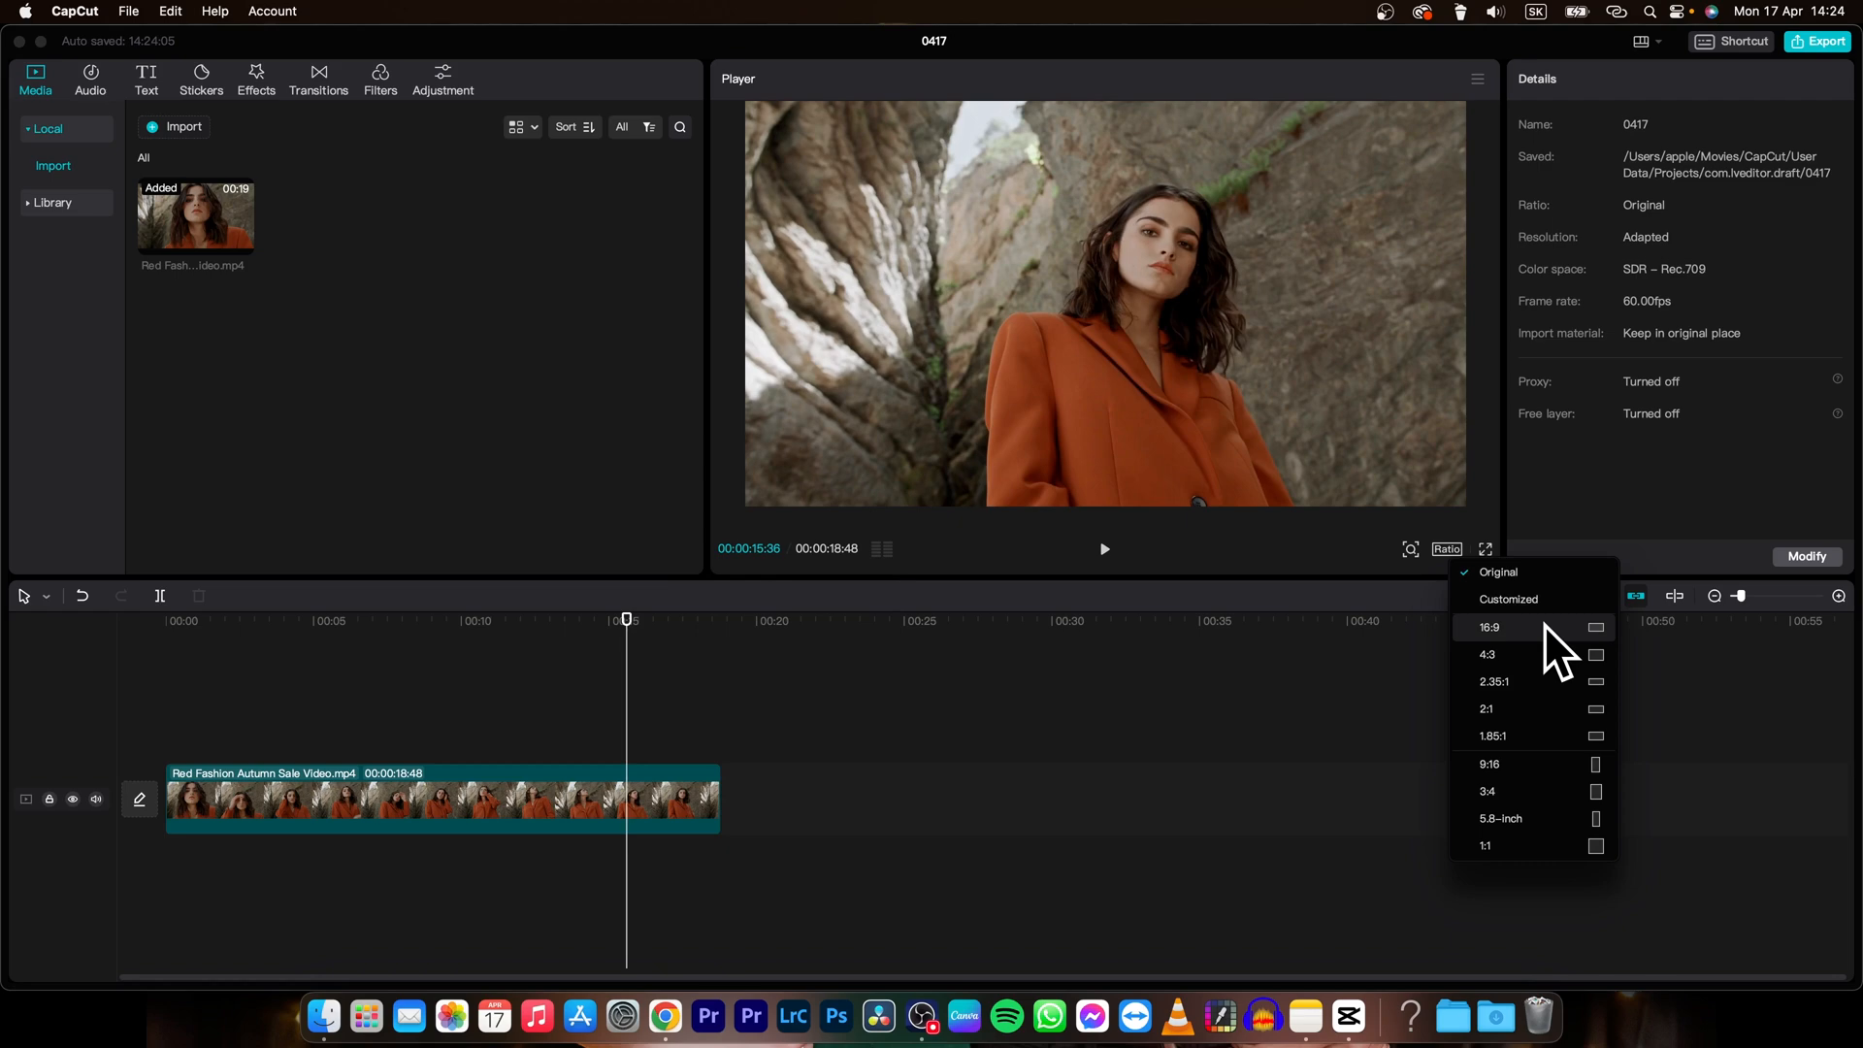
{"action": "left_click", "coordinate": [1486, 654]}
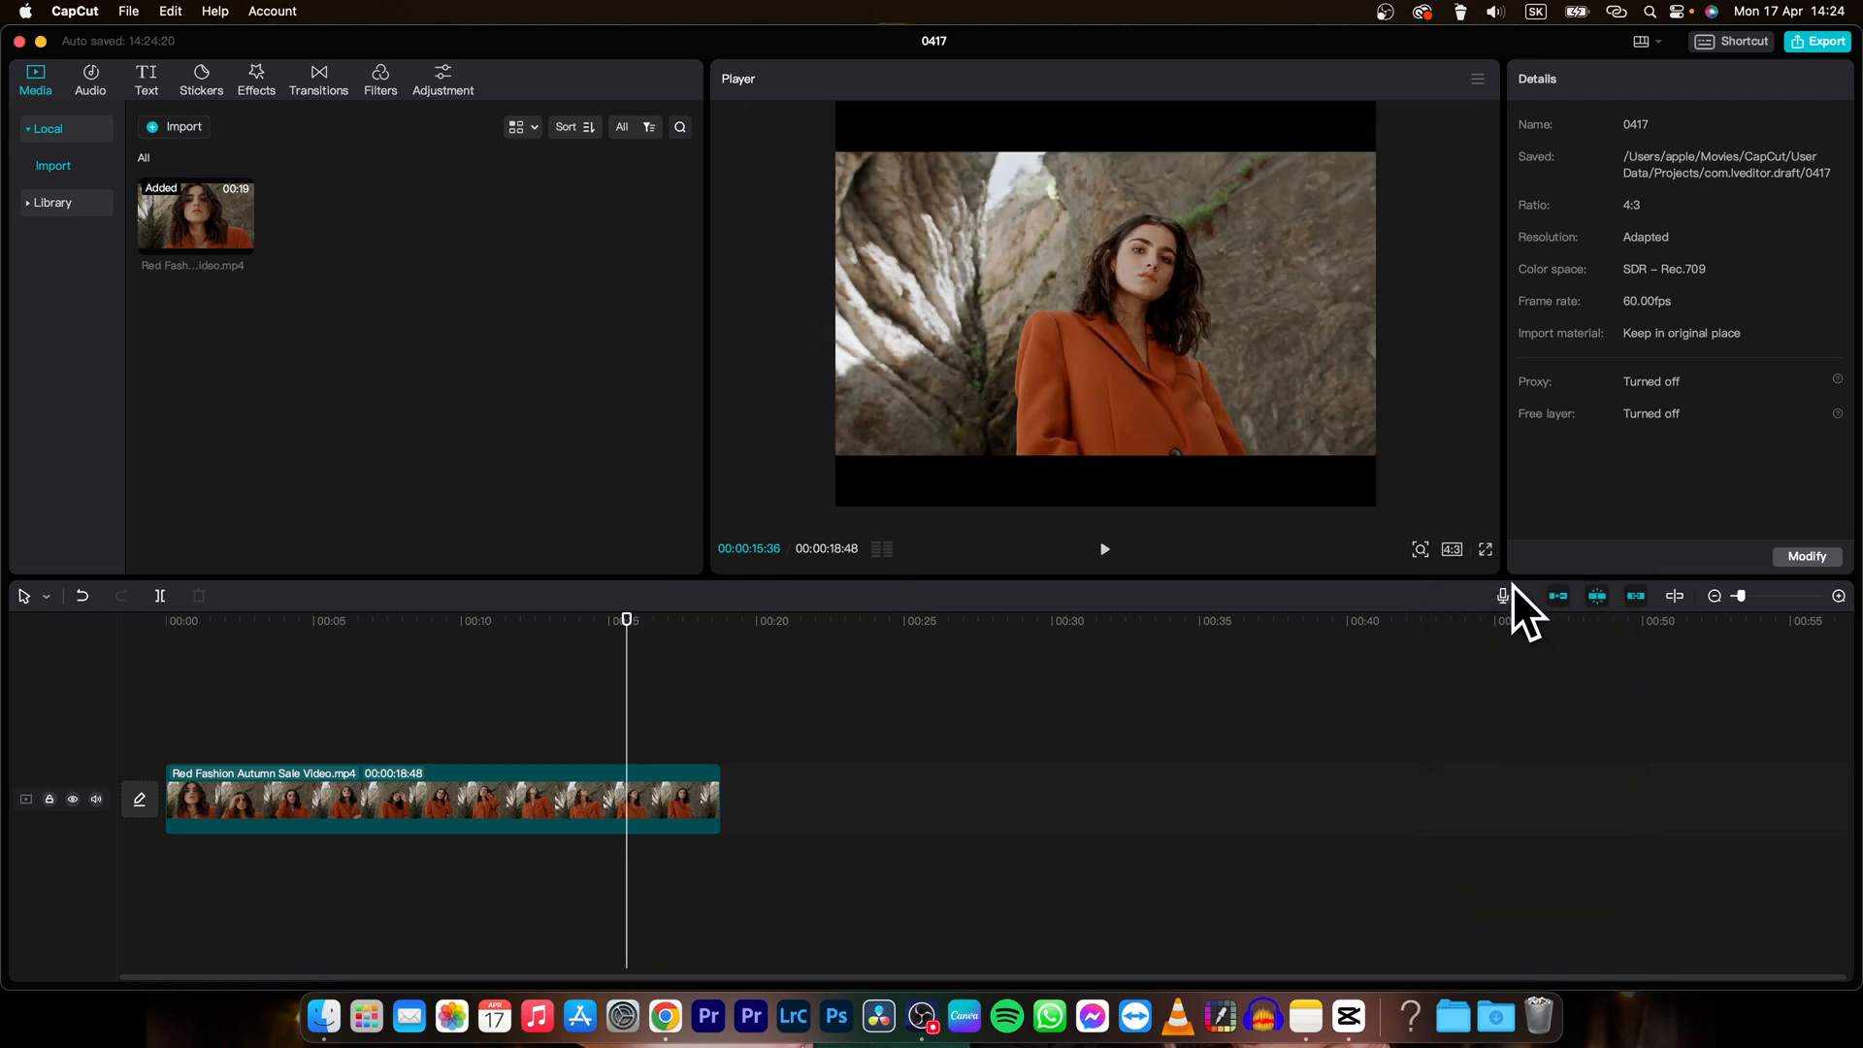
{"action": "left_click", "coordinate": [1451, 549]}
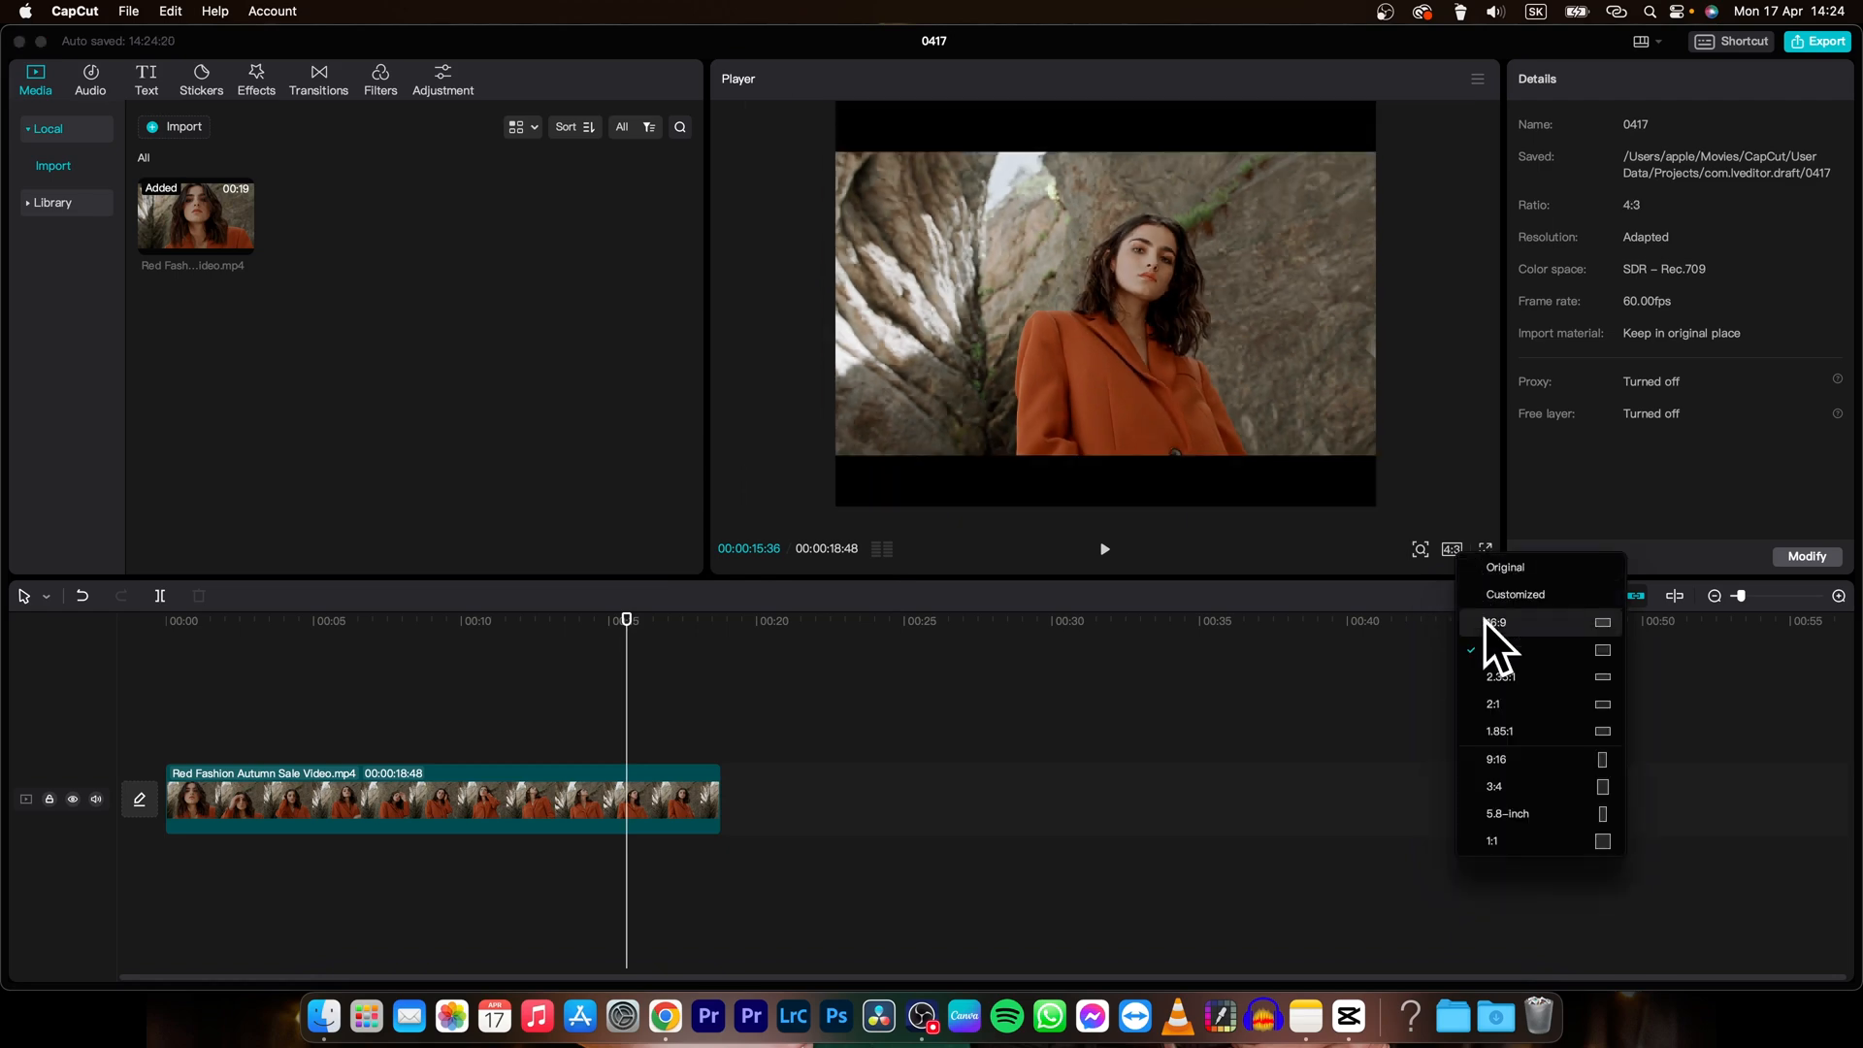
{"action": "left_click", "coordinate": [1496, 759]}
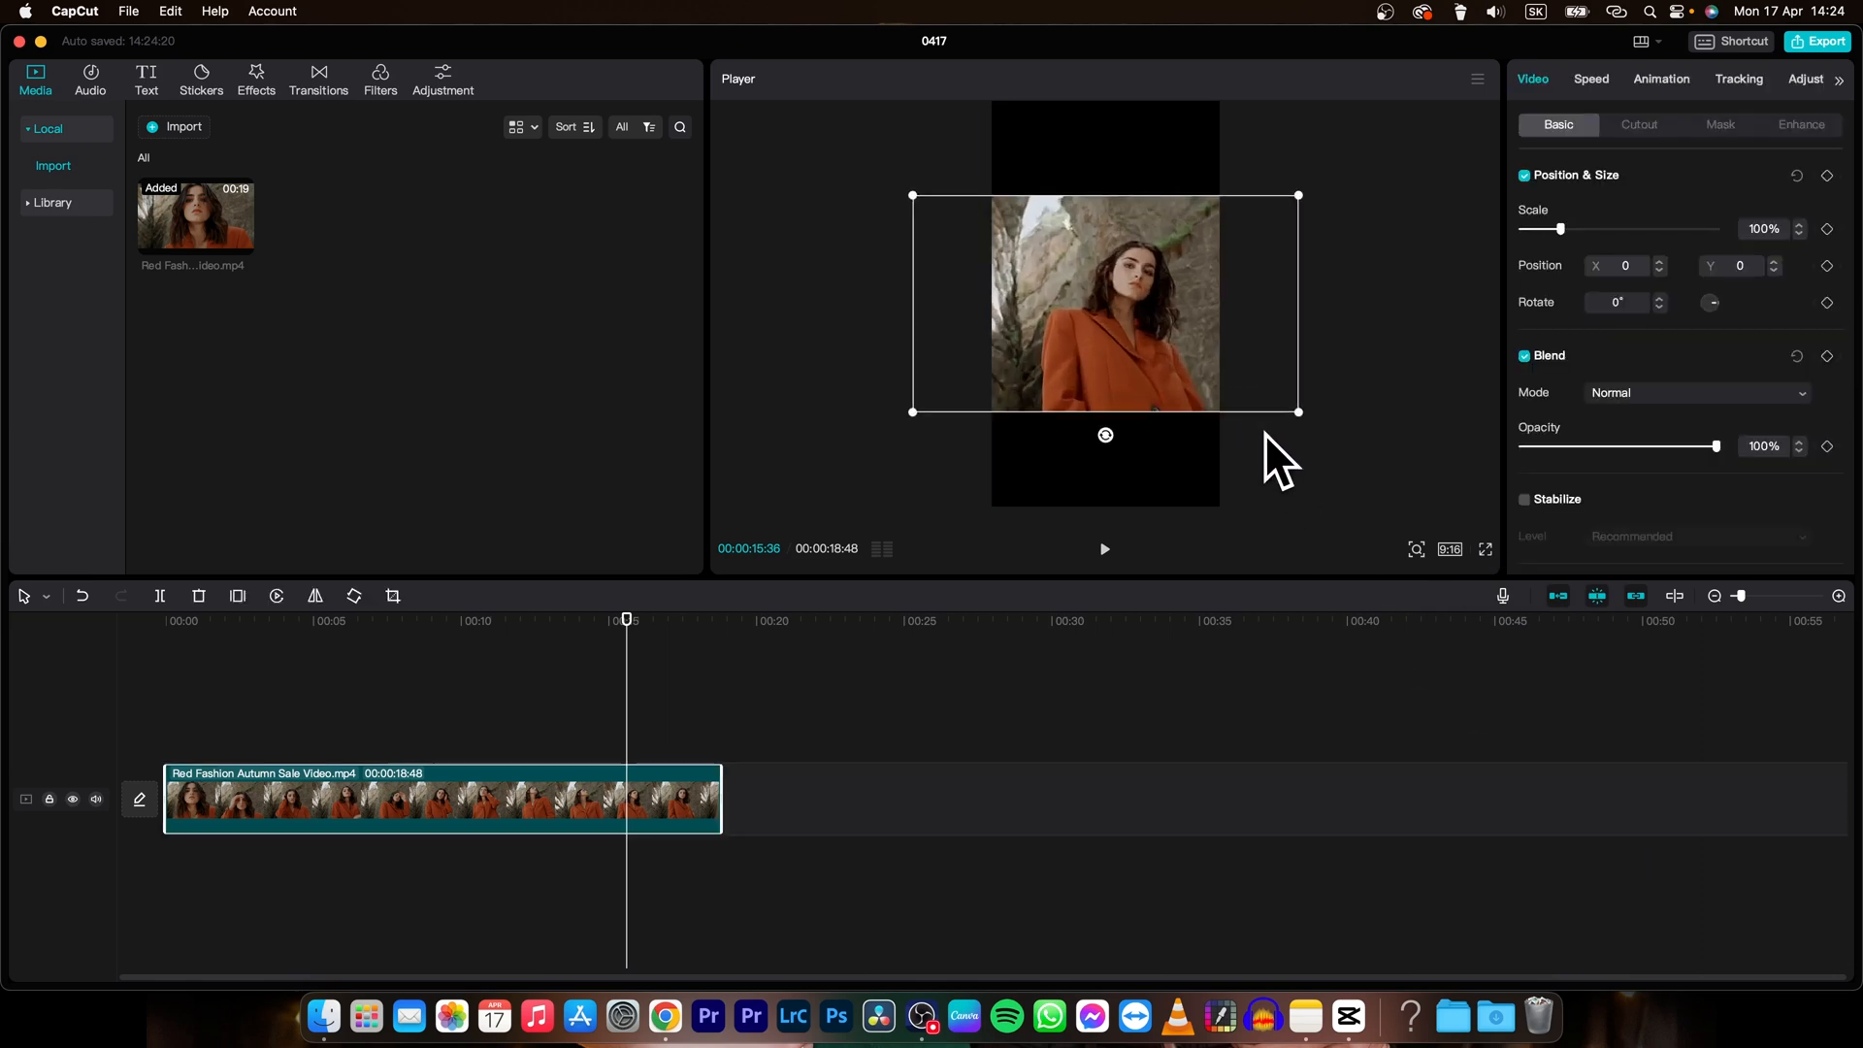
Step: Scale the clip to 315% so the woman fills the portrait frame
{"action": "left_click_drag", "start_coordinate": [1560, 229], "coordinate": [1648, 229]}
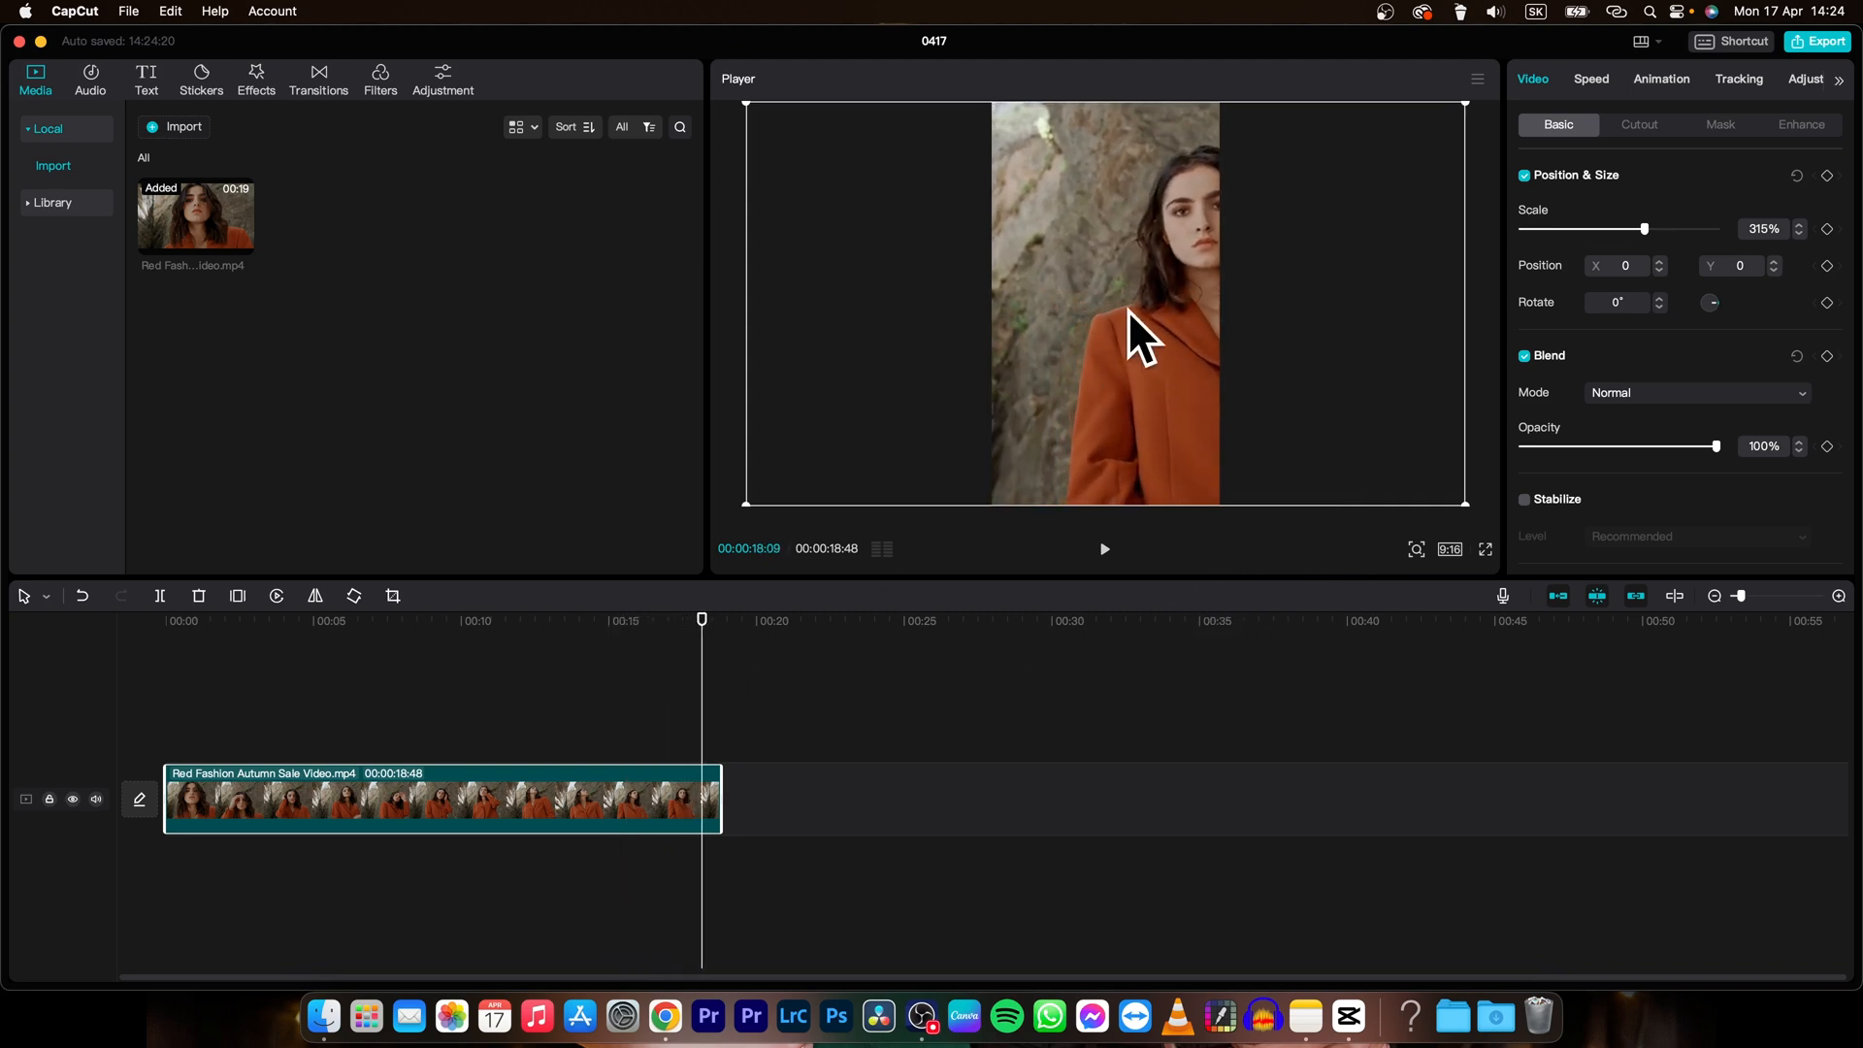
{"action": "mouse_move", "coordinate": [709, 652]}
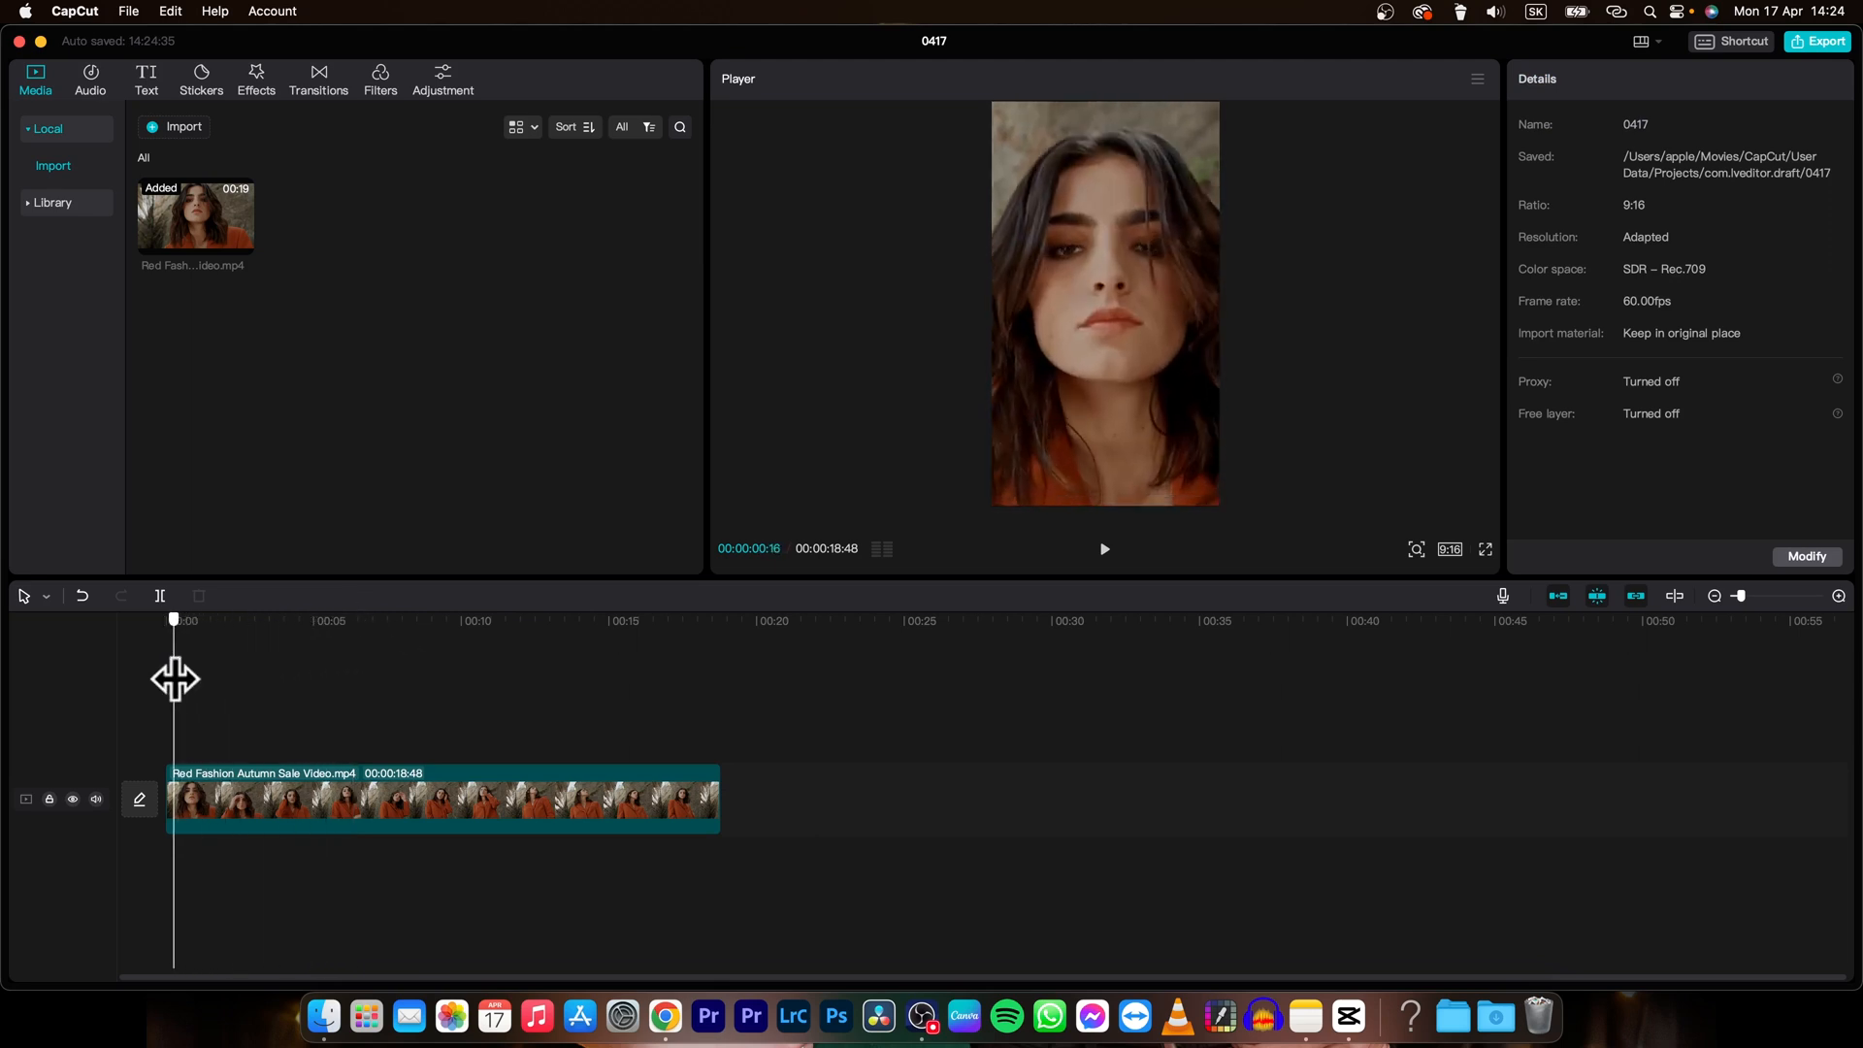
Step: Add Position & Size keyframes along the clip, shifting X to keep the woman centred
{"action": "left_click", "coordinate": [439, 799]}
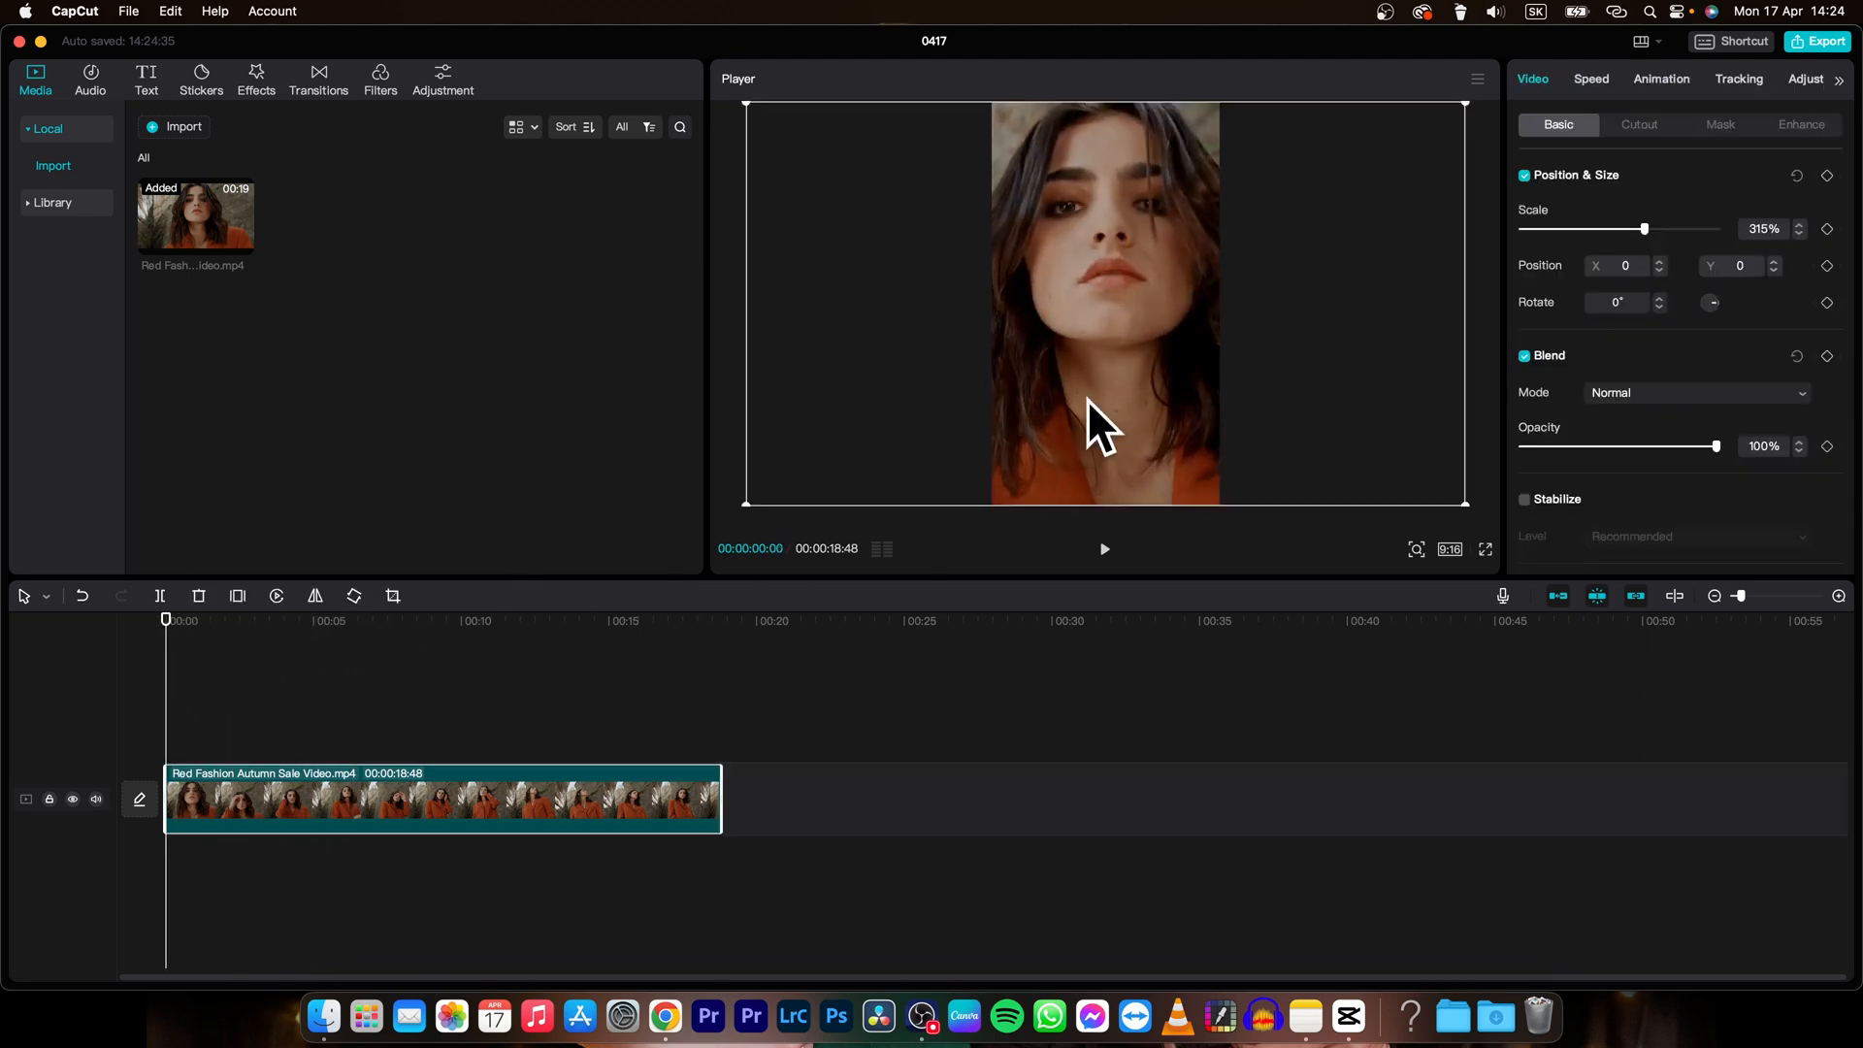
{"action": "mouse_move", "coordinate": [1650, 225]}
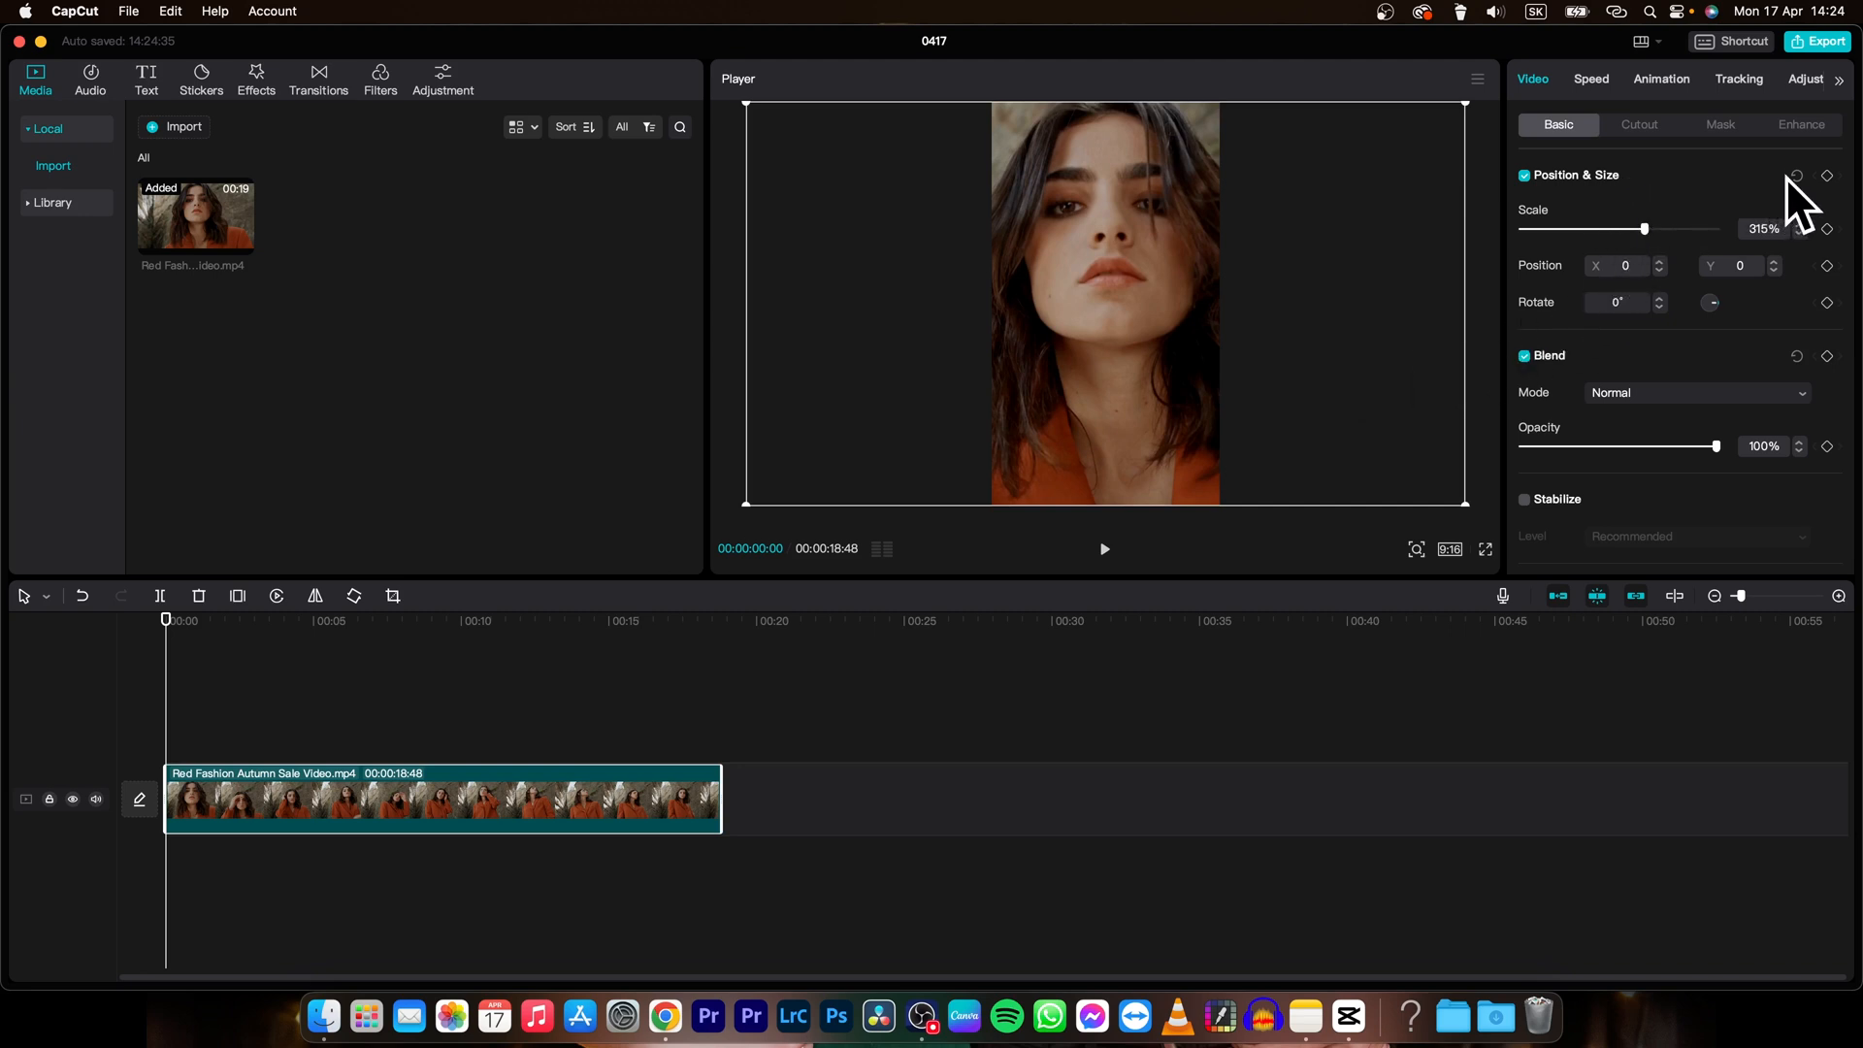
{"action": "left_click", "coordinate": [1828, 264]}
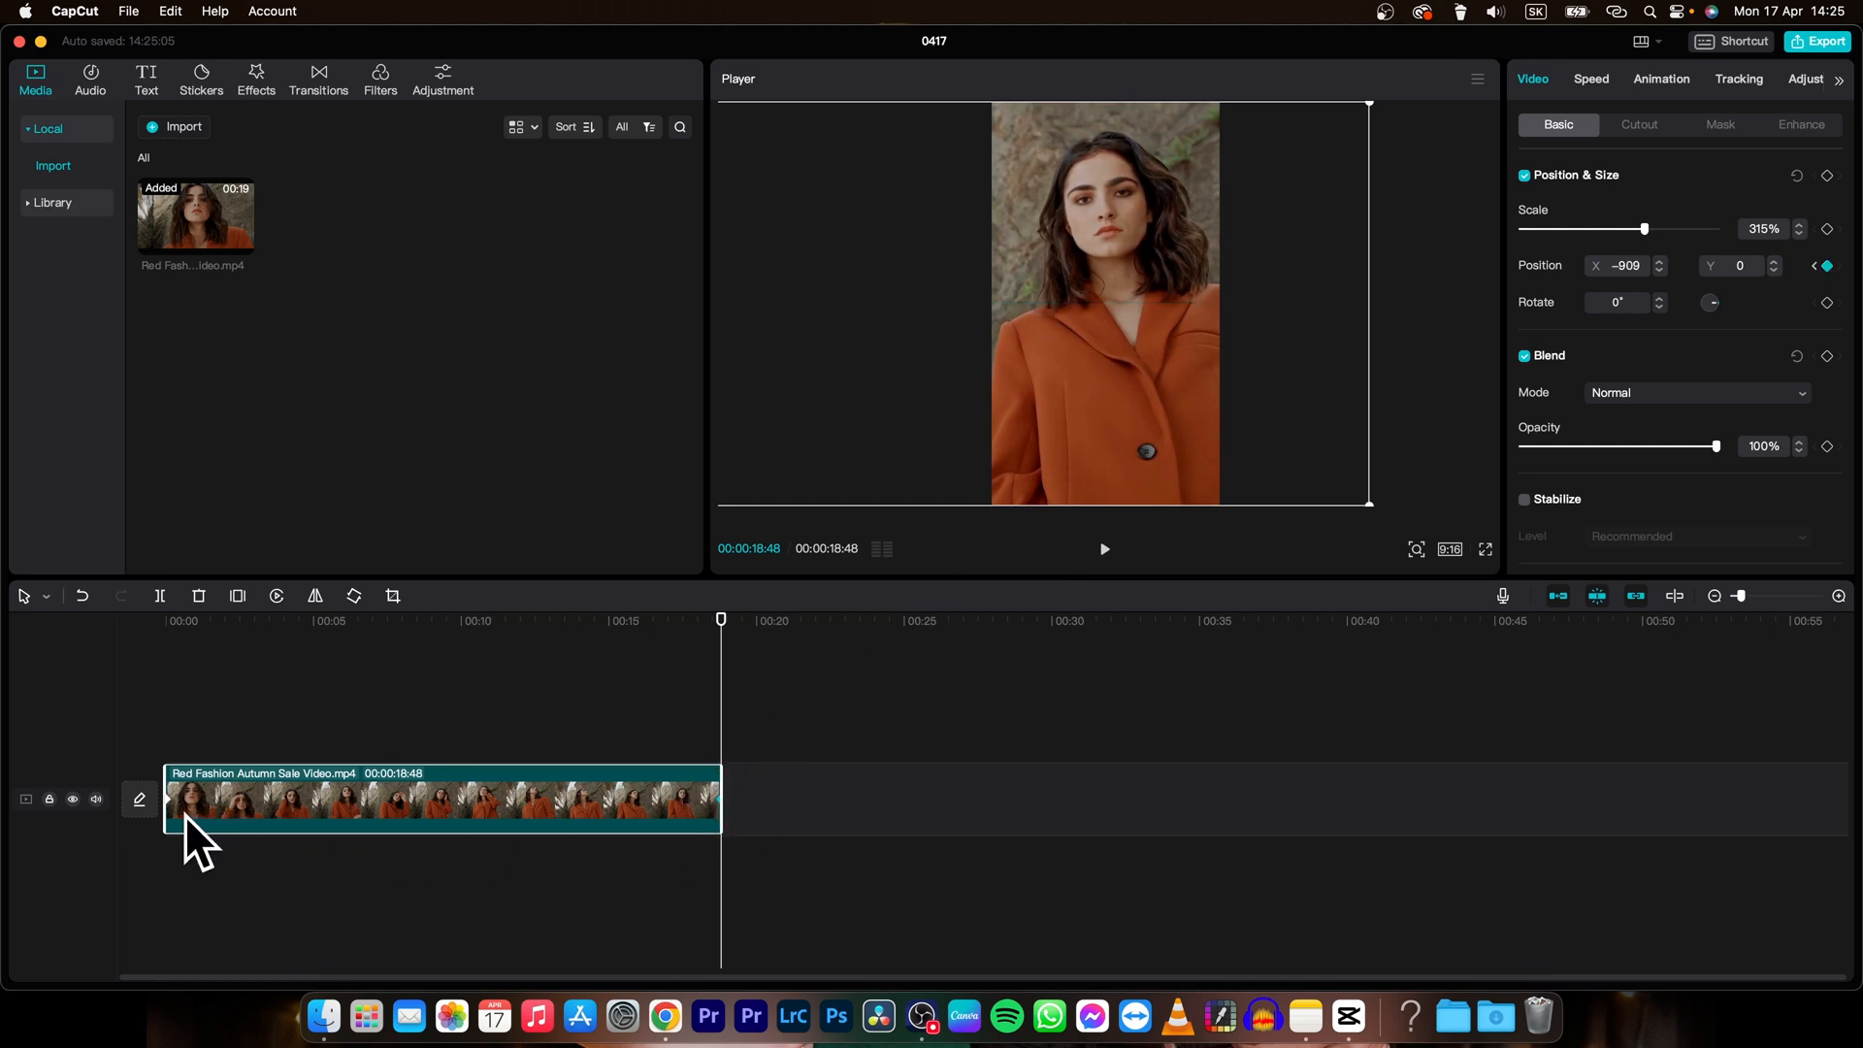
{"action": "left_click_drag", "start_coordinate": [720, 619], "coordinate": [696, 619]}
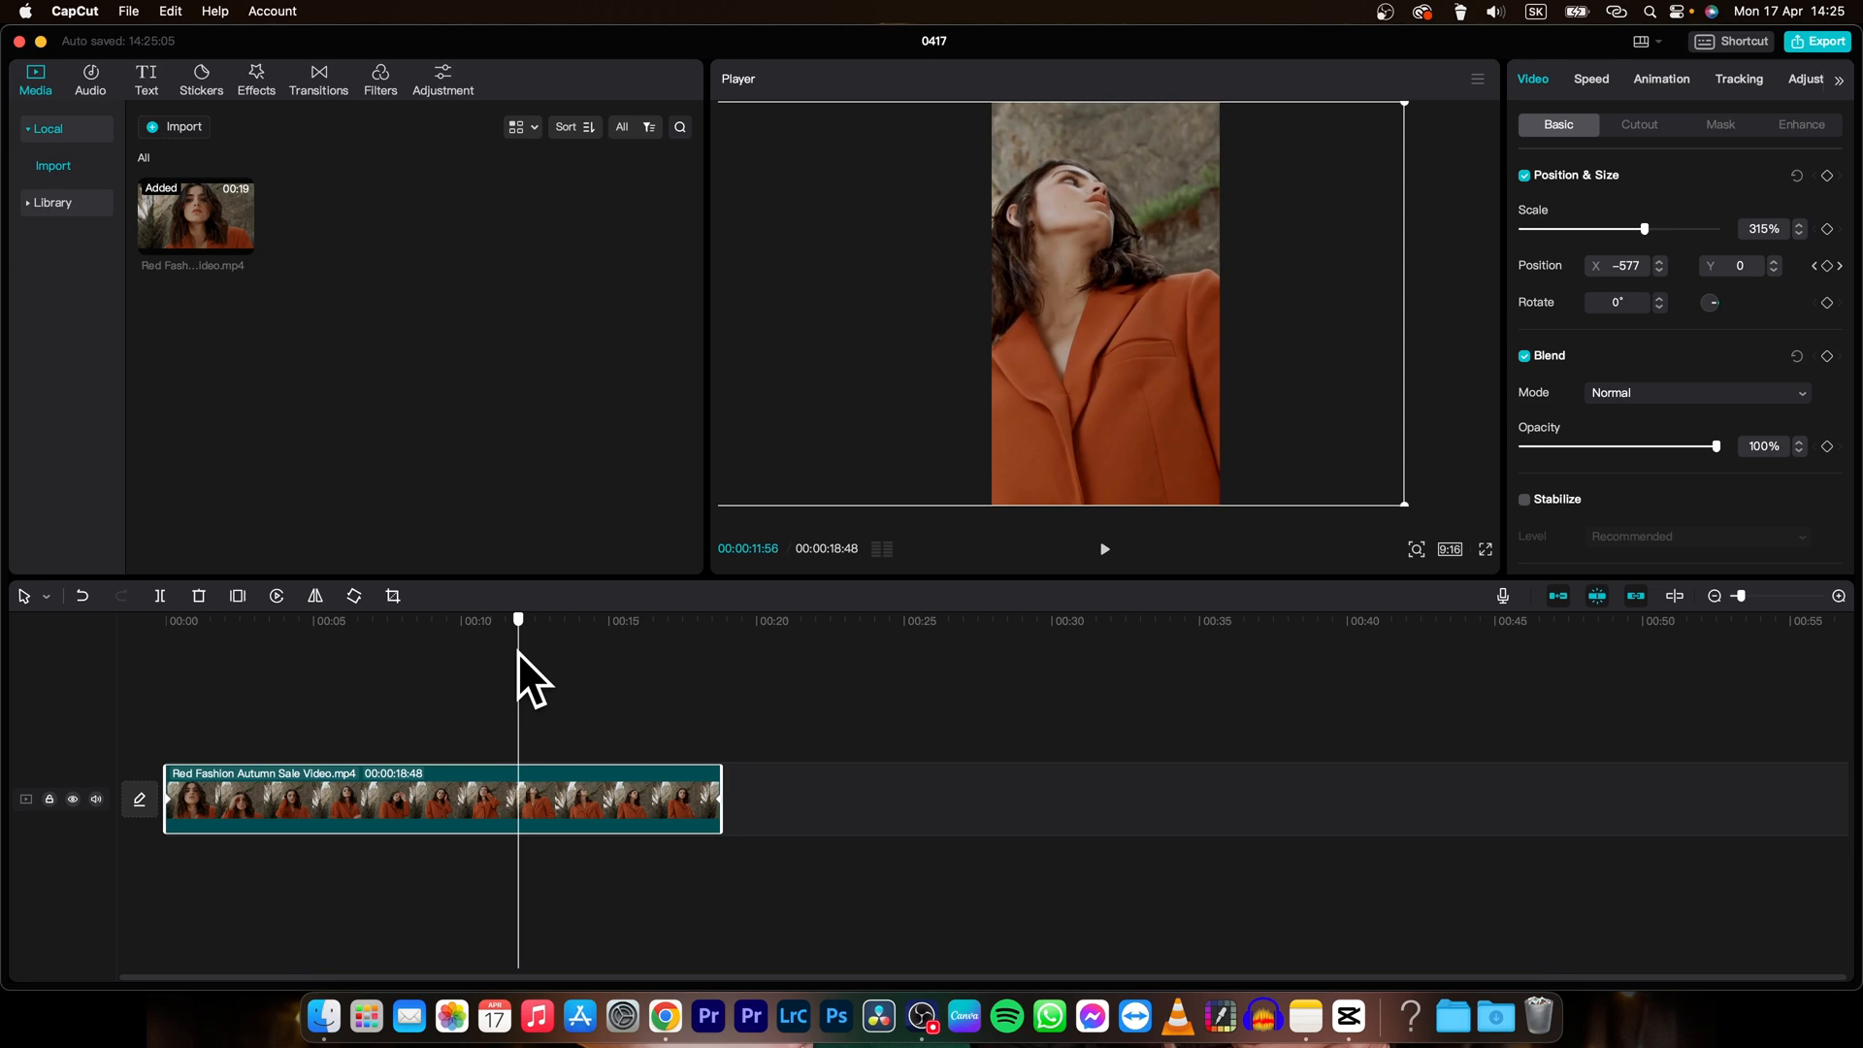
{"action": "left_click", "coordinate": [373, 621]}
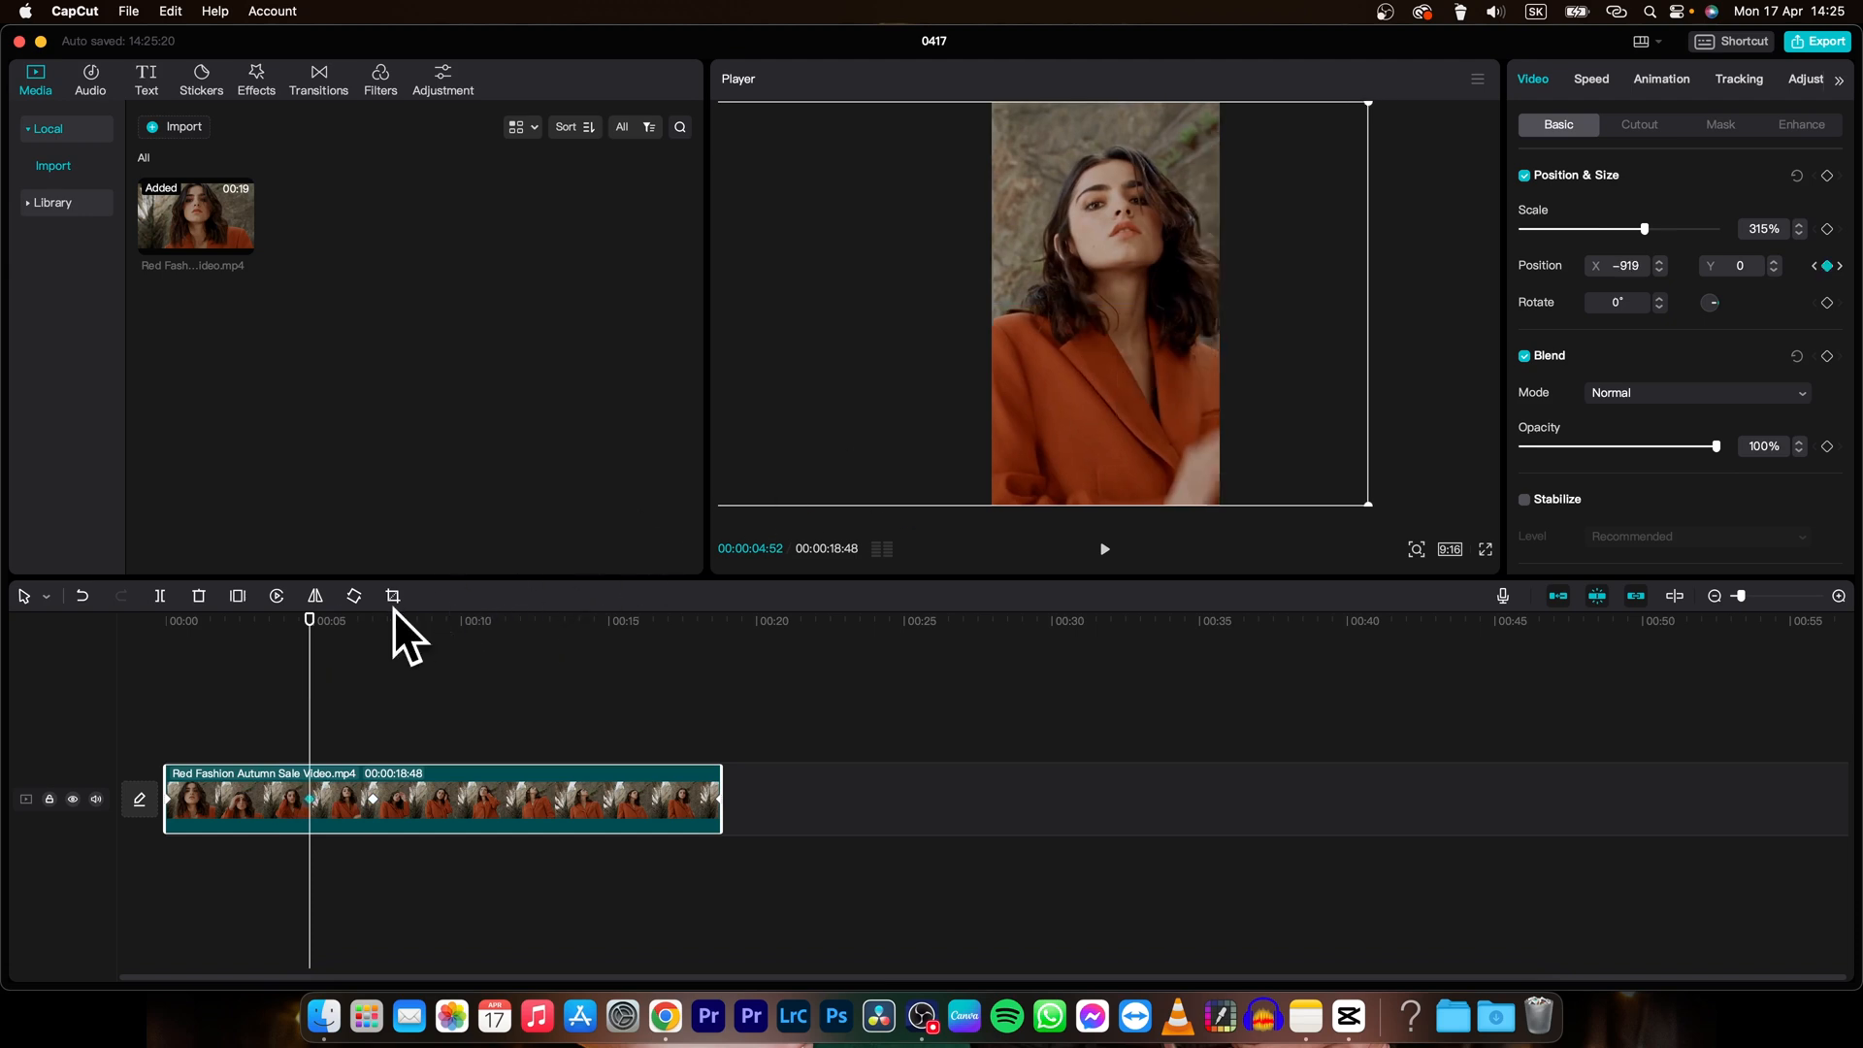
{"action": "left_click", "coordinate": [1105, 549]}
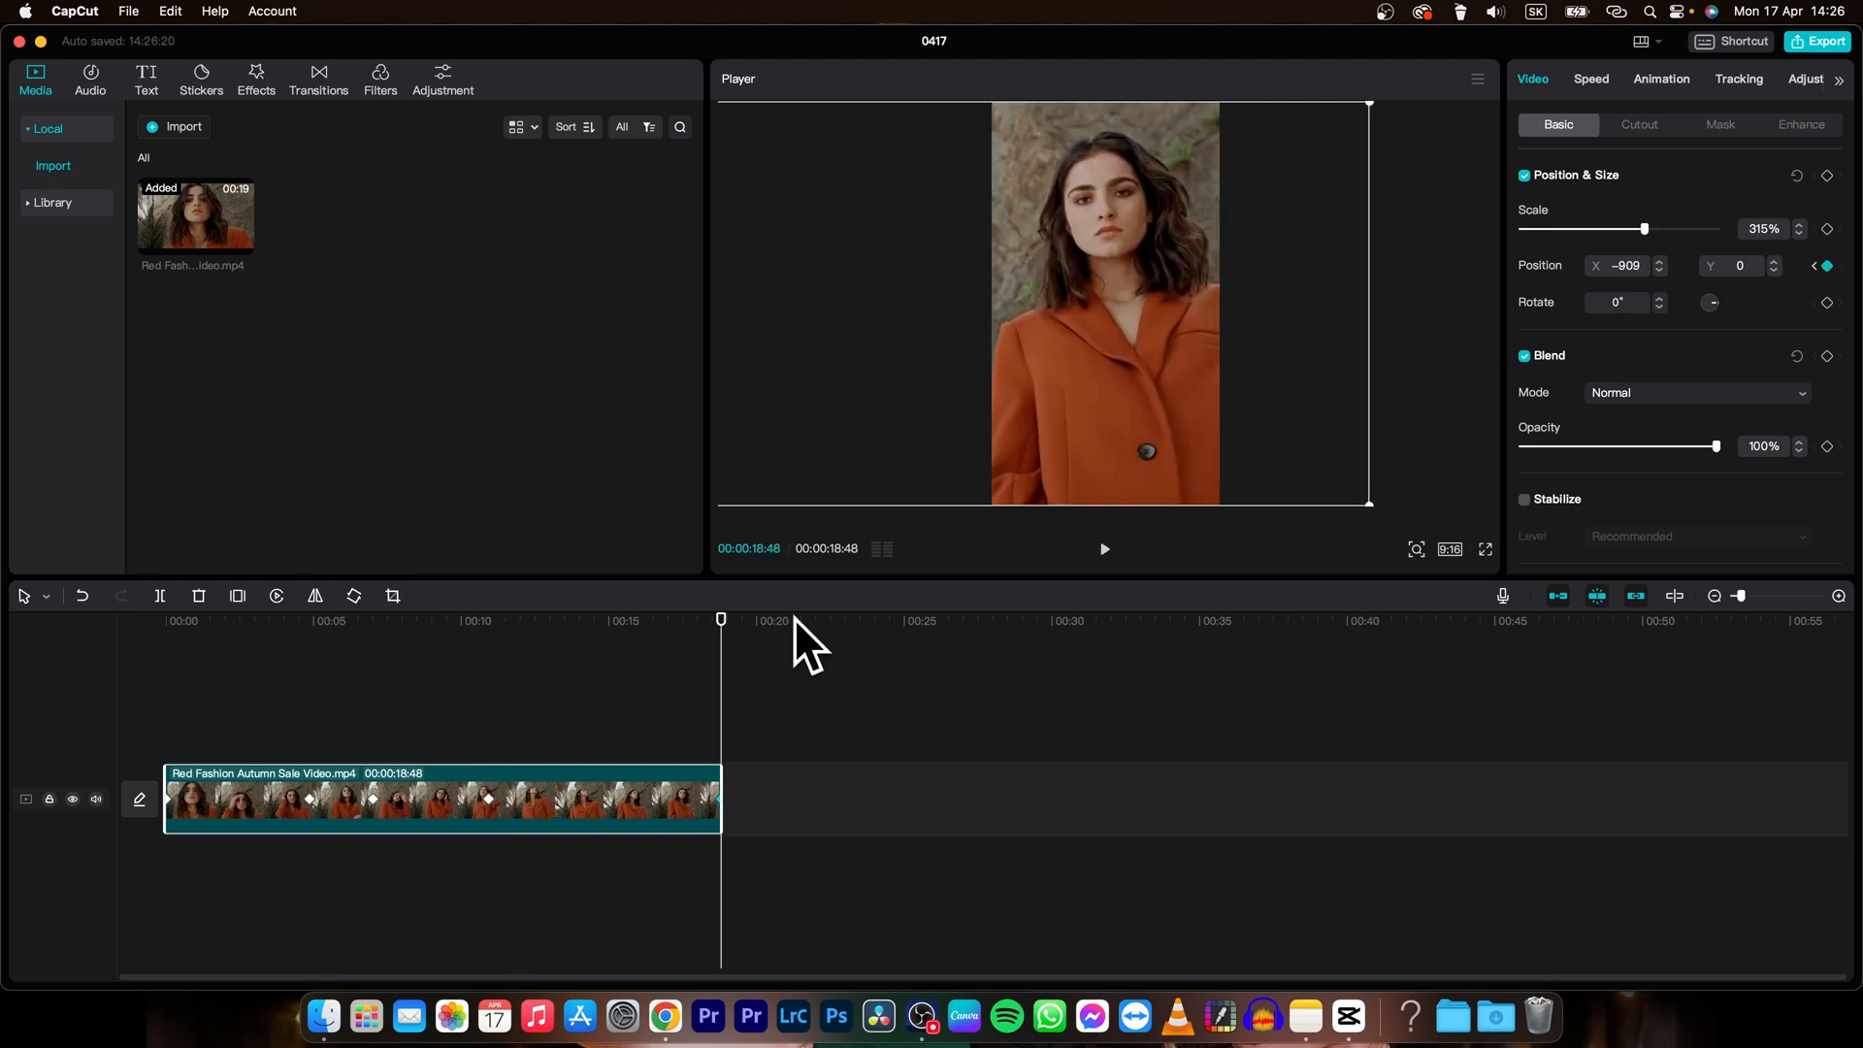
{"action": "mouse_move", "coordinate": [1449, 549]}
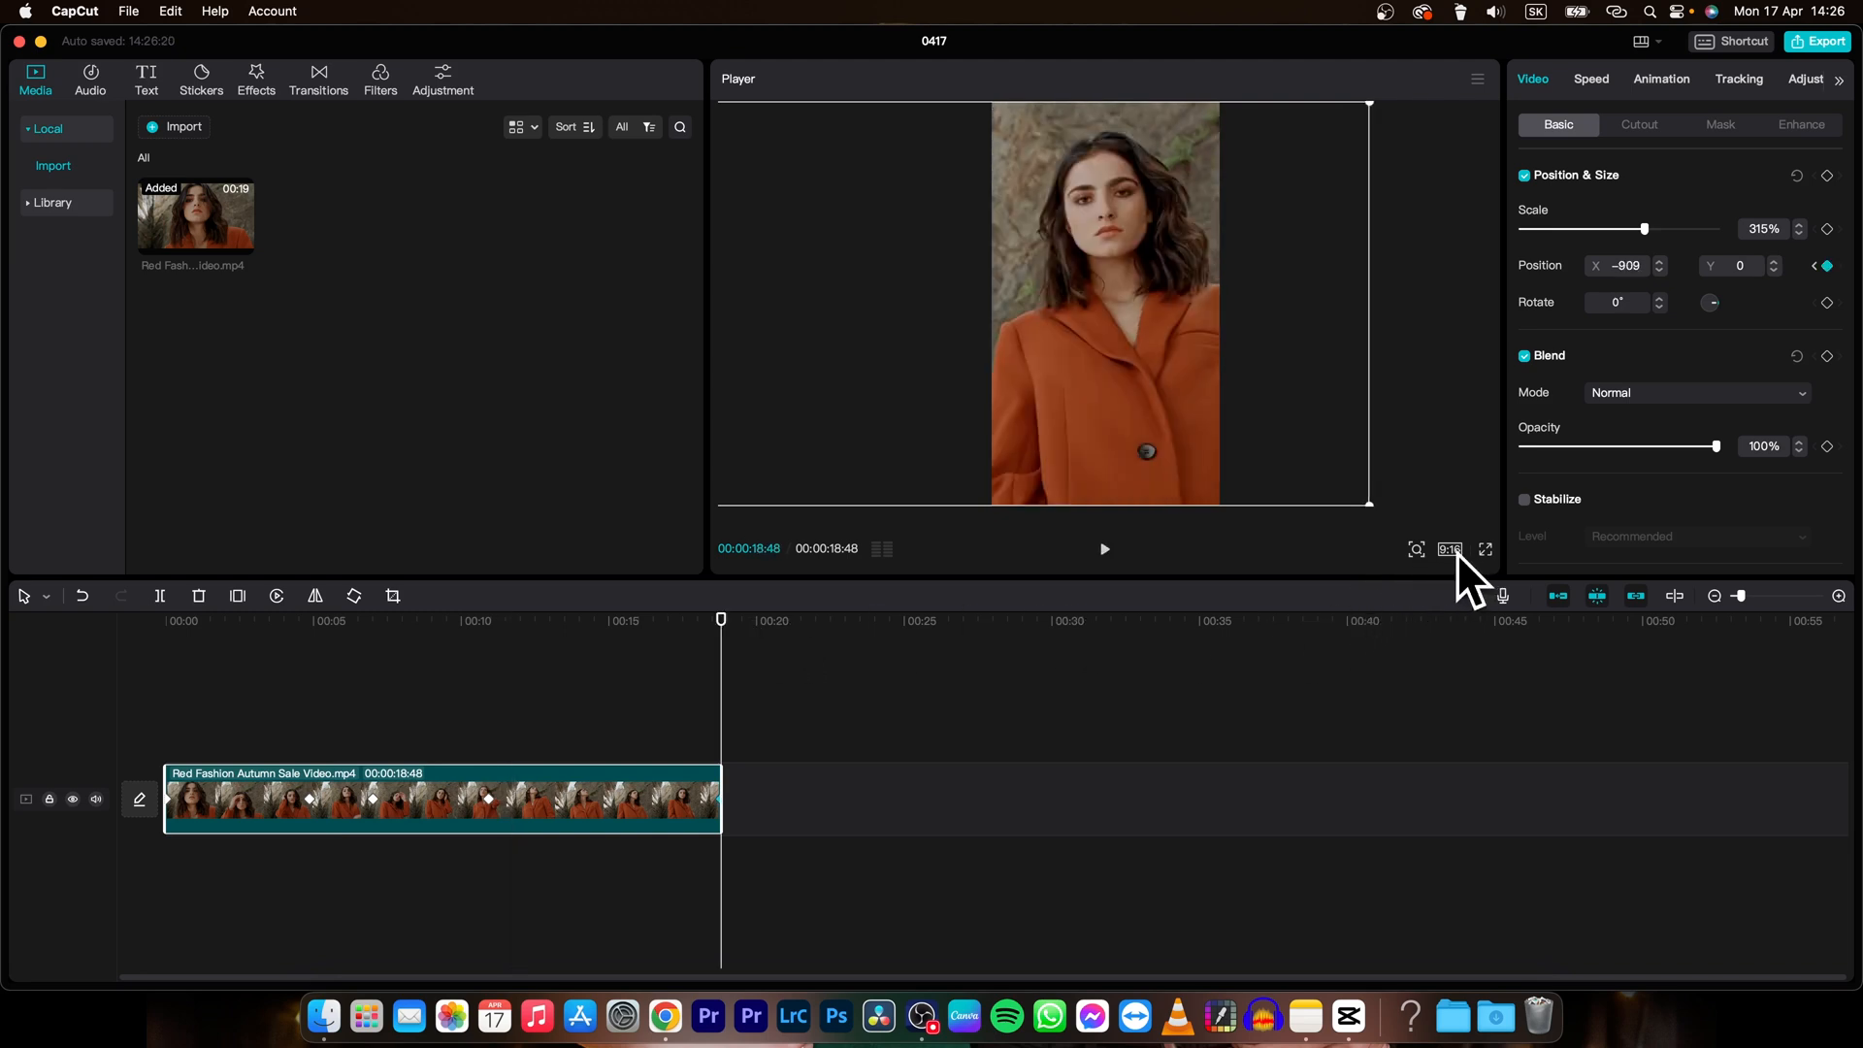
Step: Set a custom 2000×2000 project resolution, save it and play back the square clip
{"action": "left_click", "coordinate": [1449, 549]}
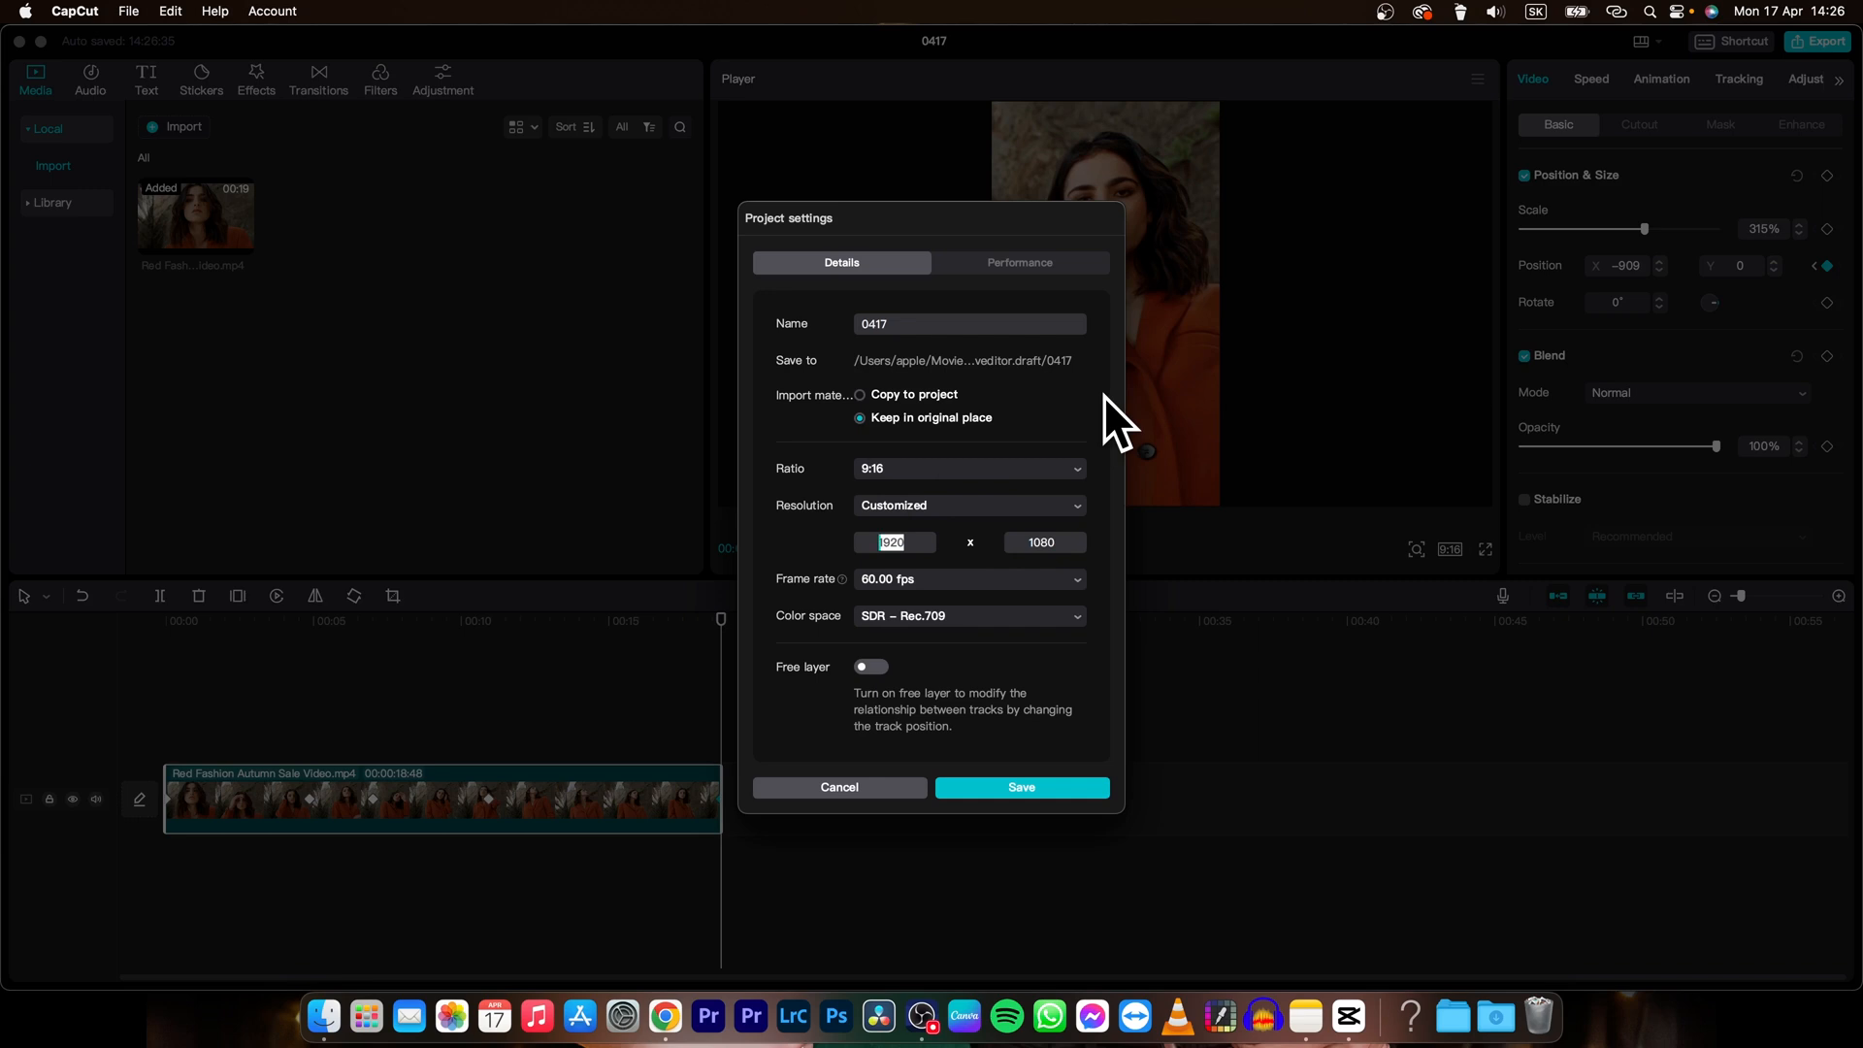
{"action": "type", "text": "2000"}
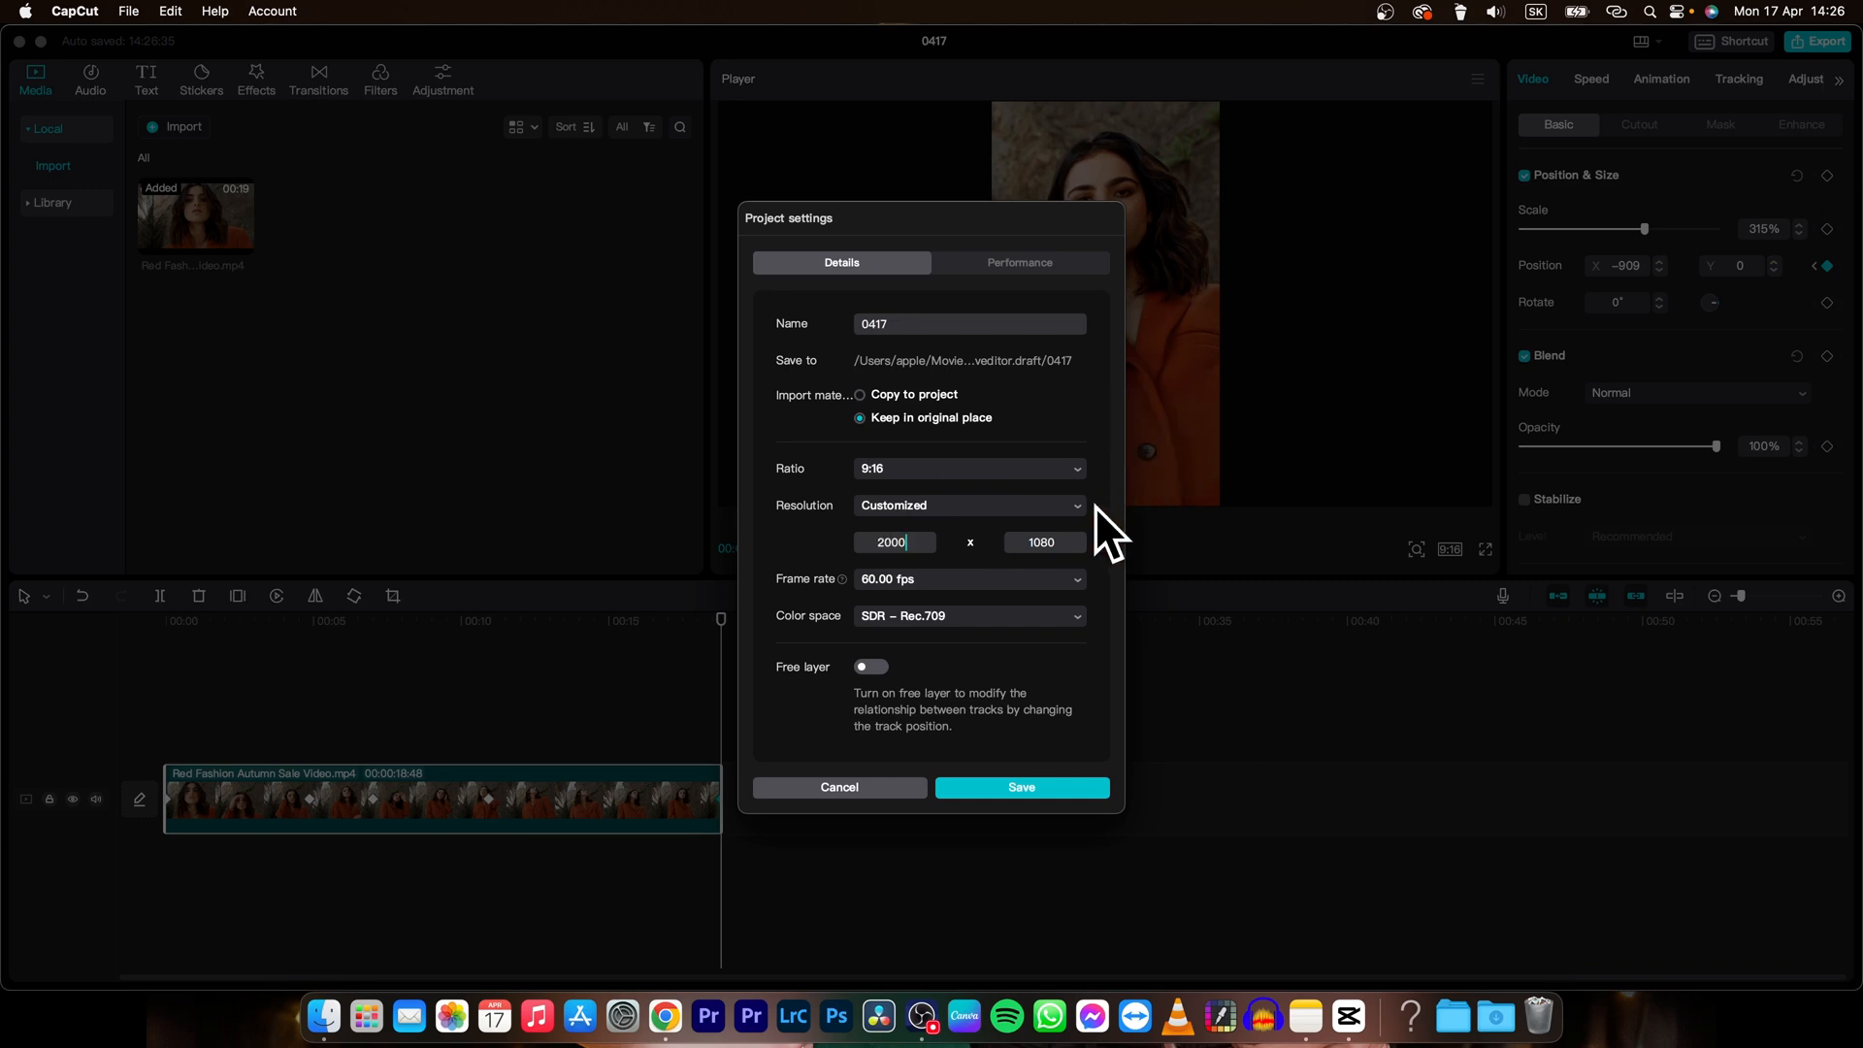
{"action": "left_click", "coordinate": [1042, 543]}
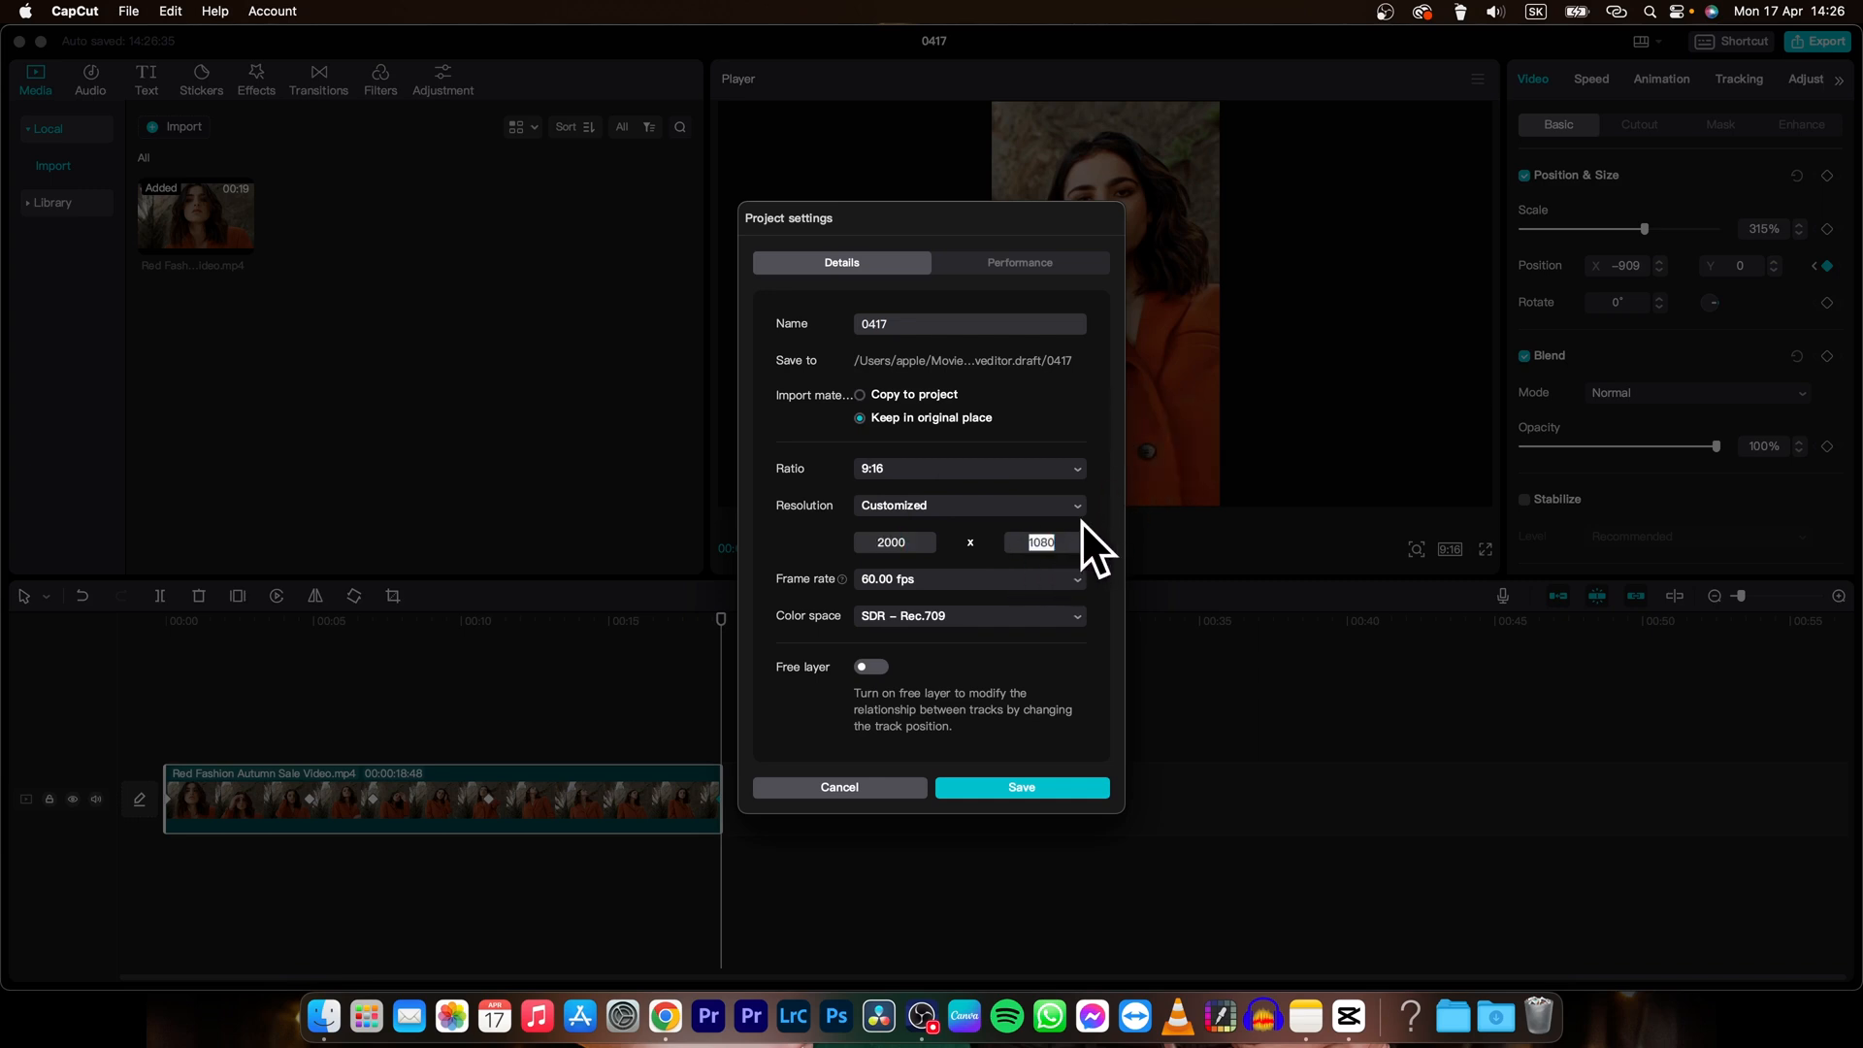
{"action": "type", "text": "2000"}
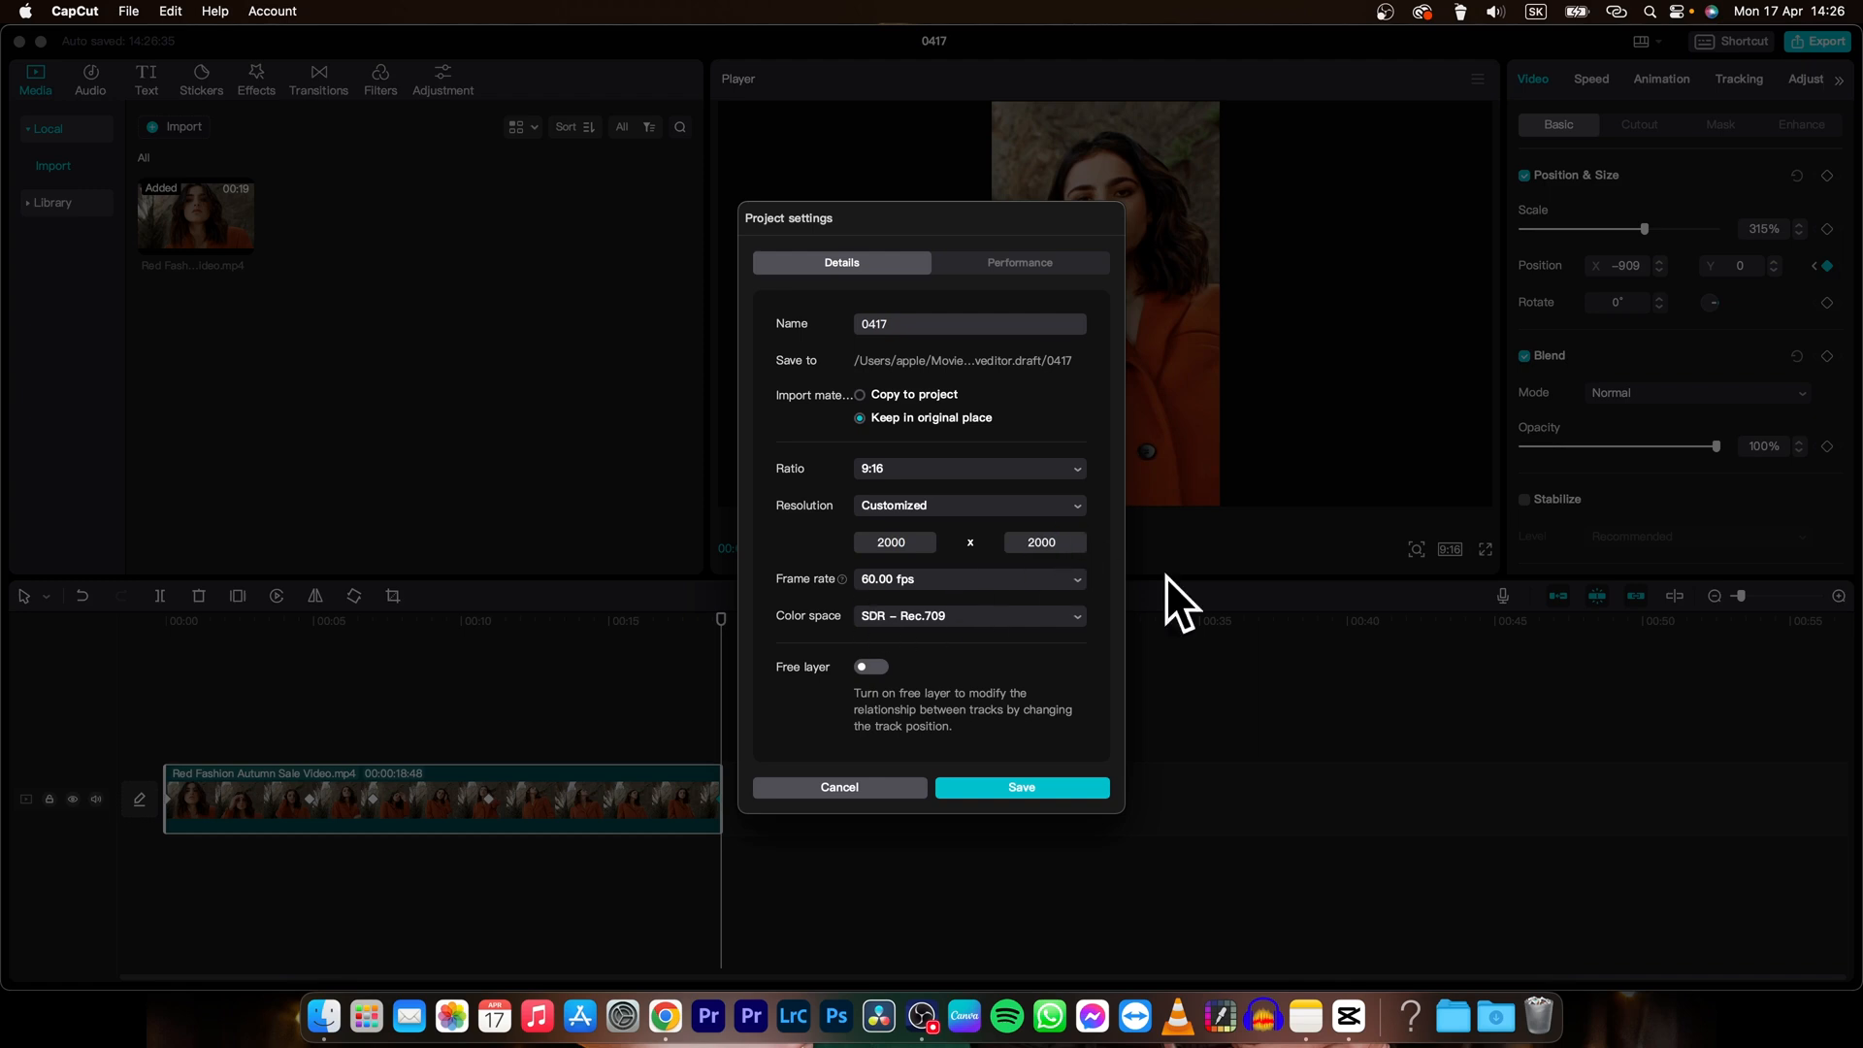
{"action": "left_click", "coordinate": [1021, 788]}
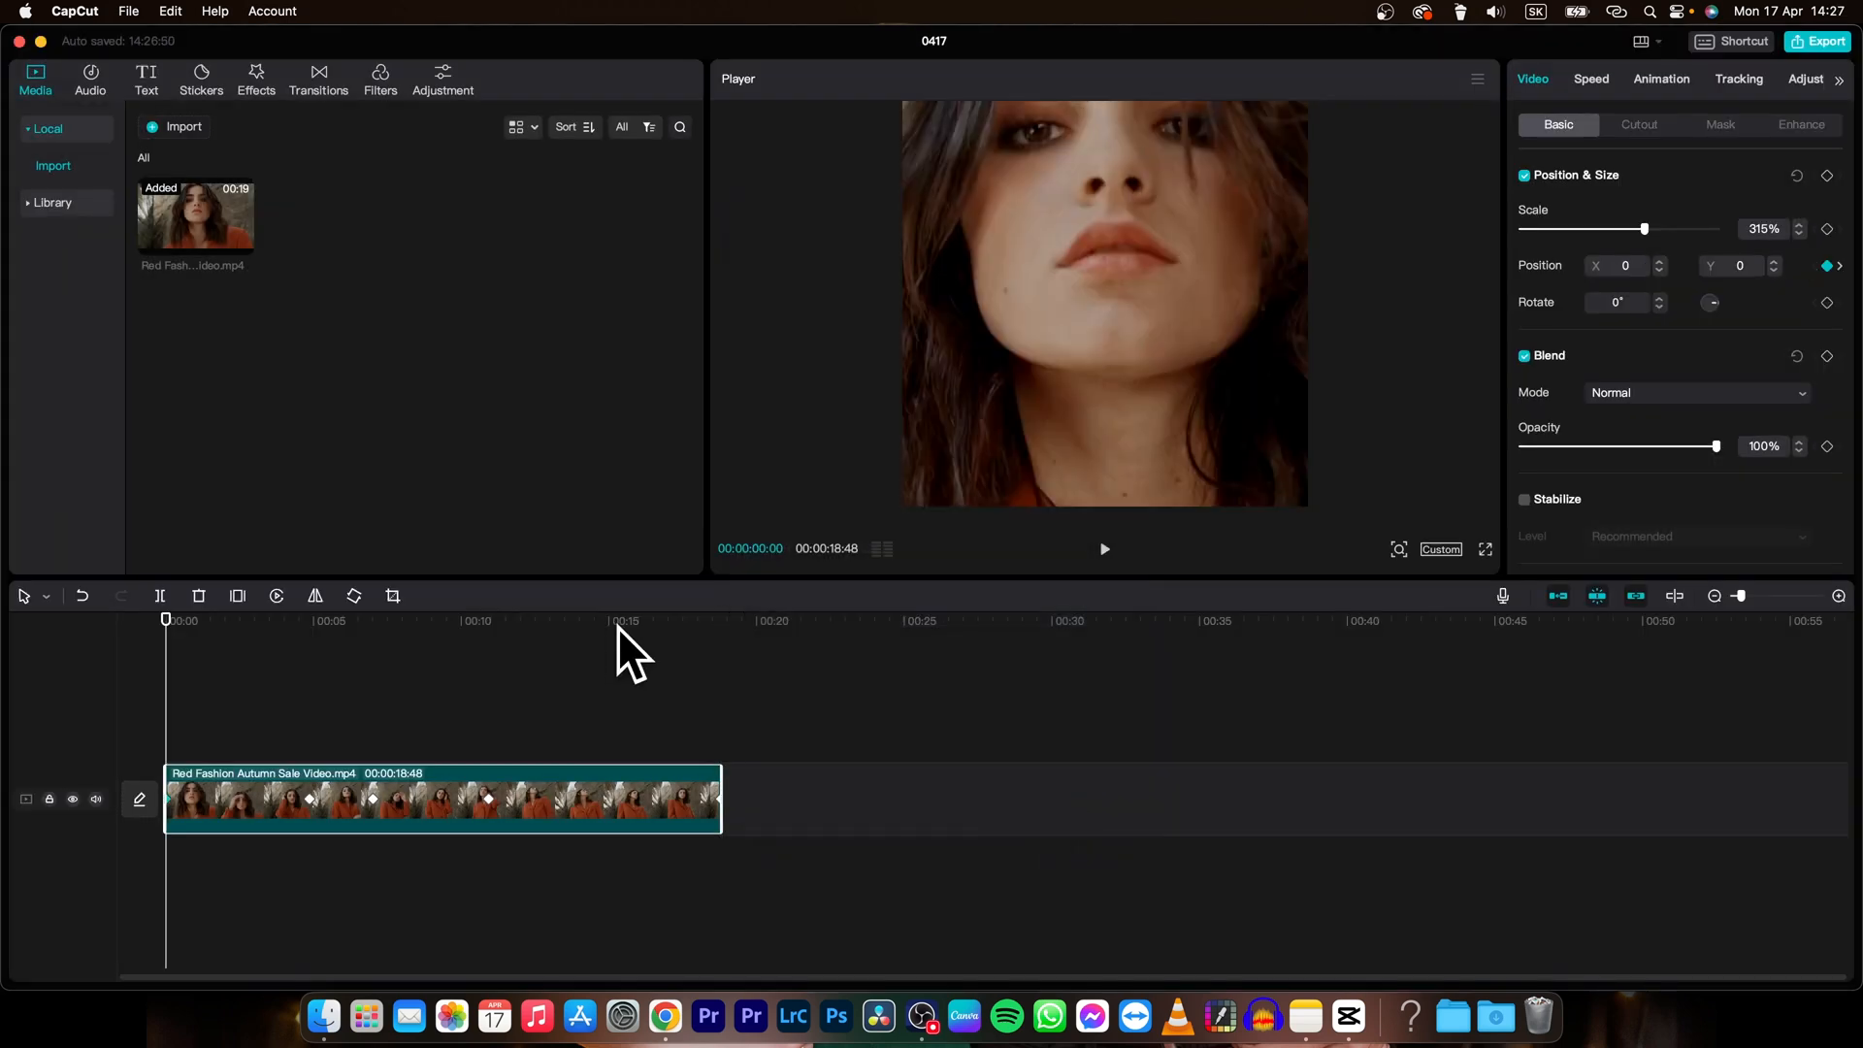
{"action": "left_click", "coordinate": [1104, 549]}
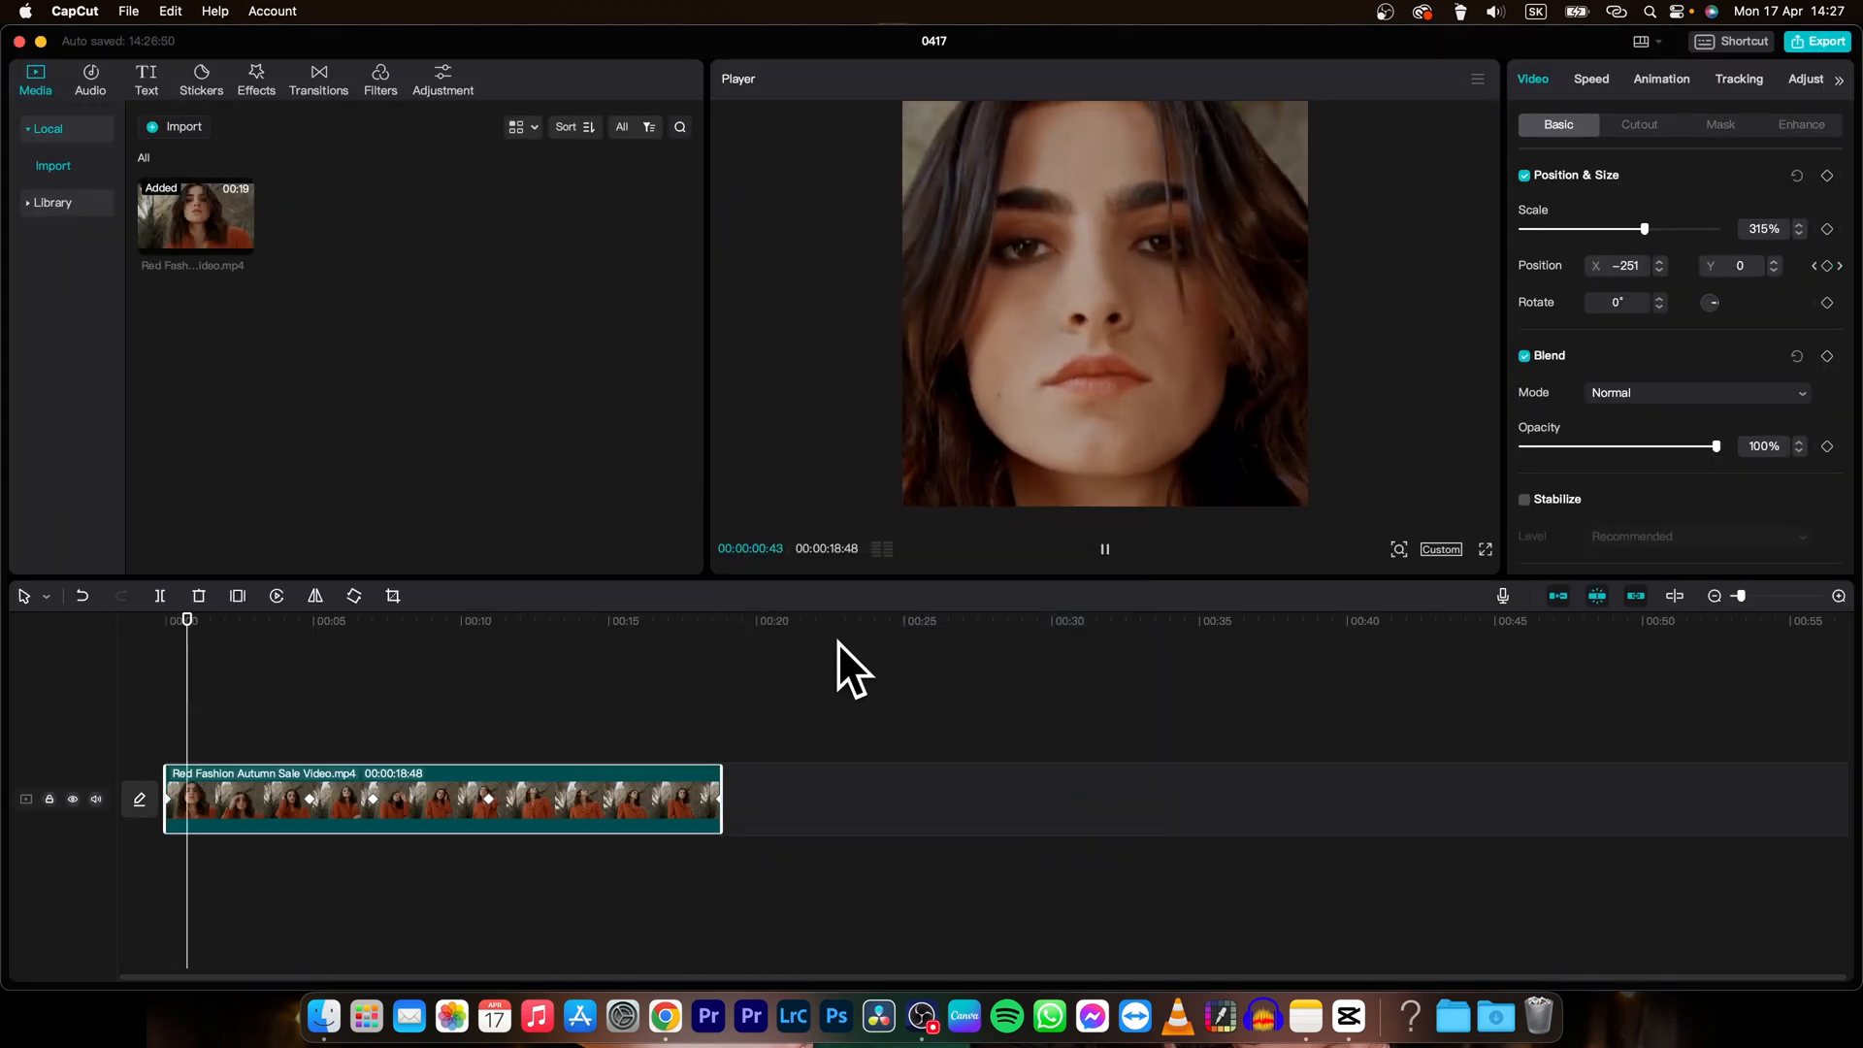